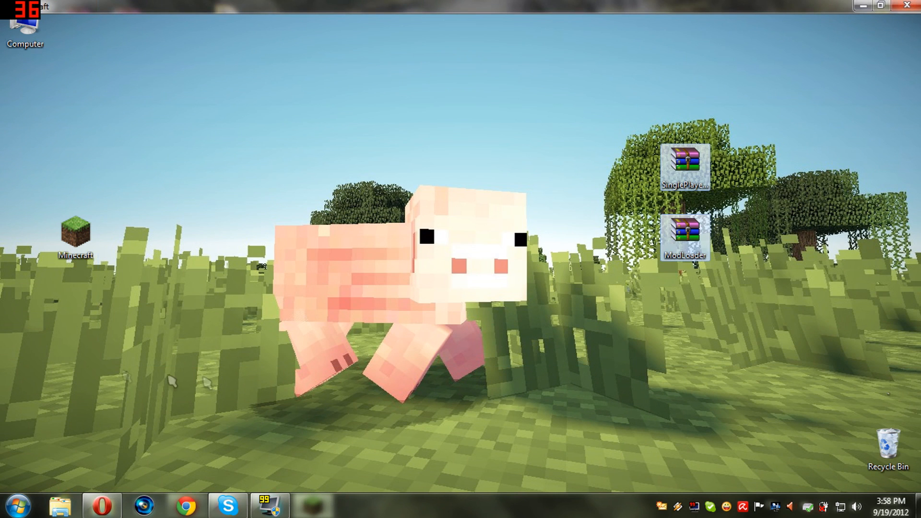
- Move the Minecraft shortcut up beside the ModLoader and Single Player Commands archives
left_click(684, 237)
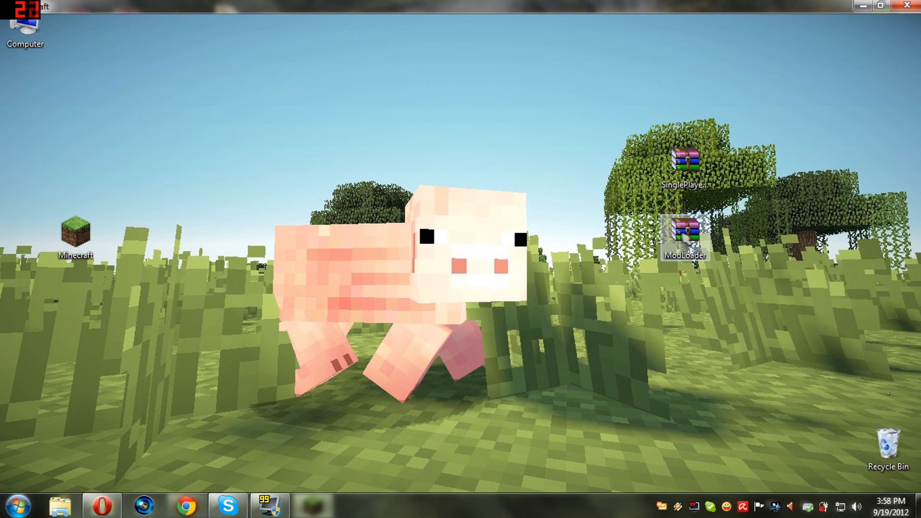
left_click(684, 161)
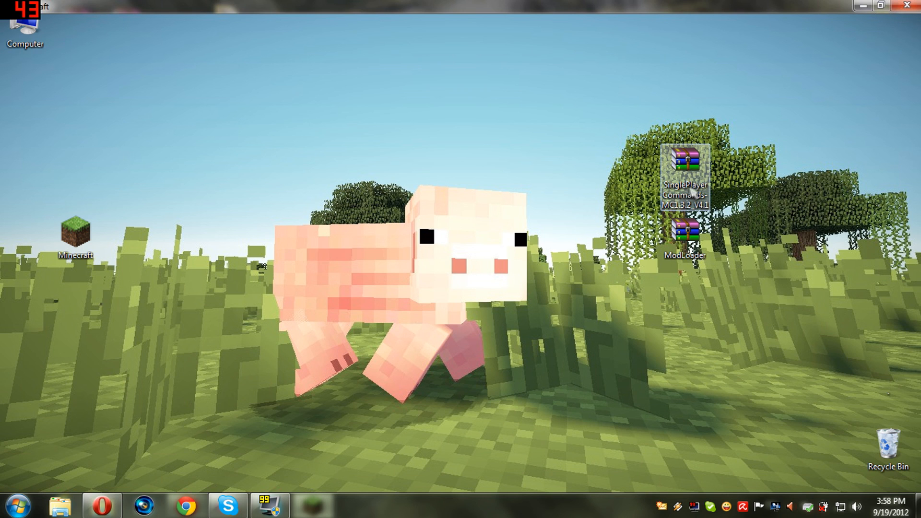
mouse_move(685, 235)
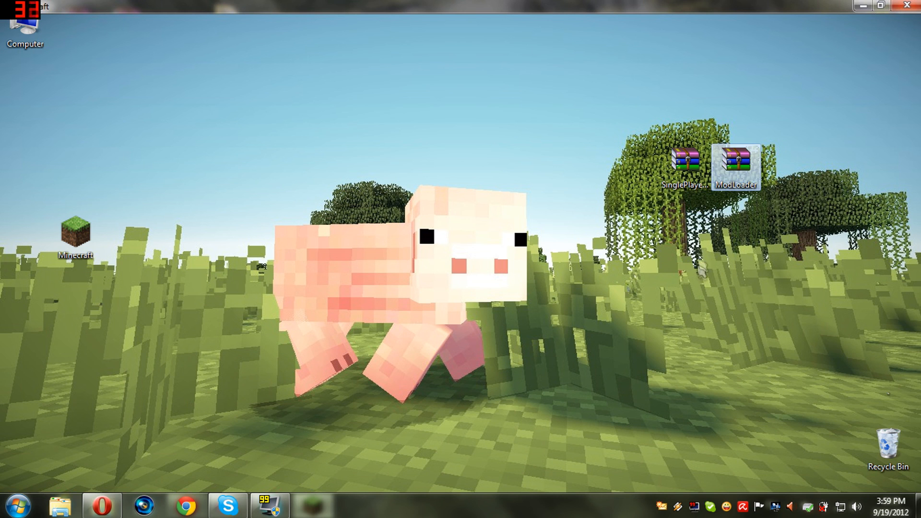
left_click_drag(75, 230, 280, 166)
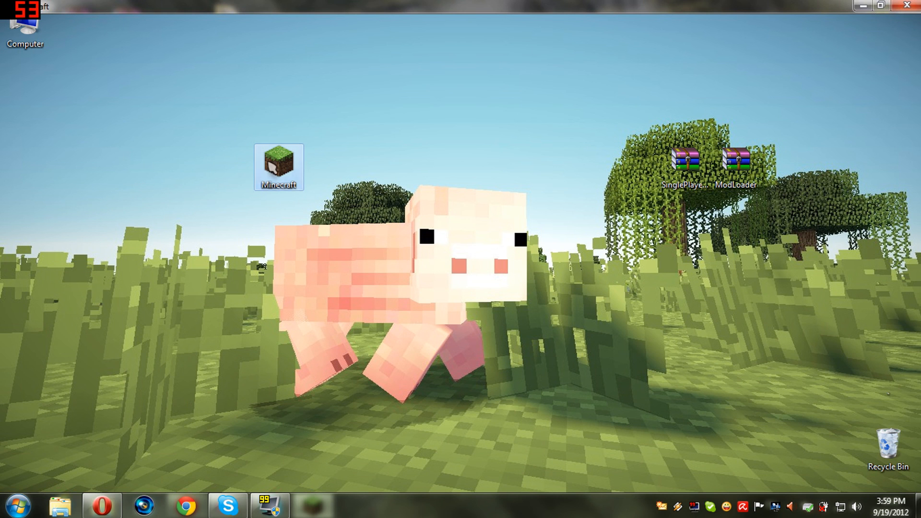
- Launch Minecraft, log in to the title menu, then quit the game
double_click(278, 166)
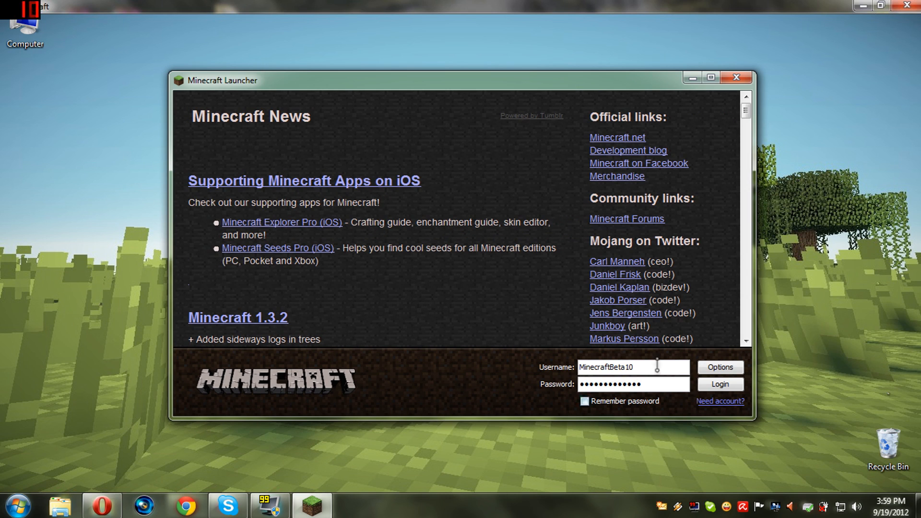
left_click(720, 383)
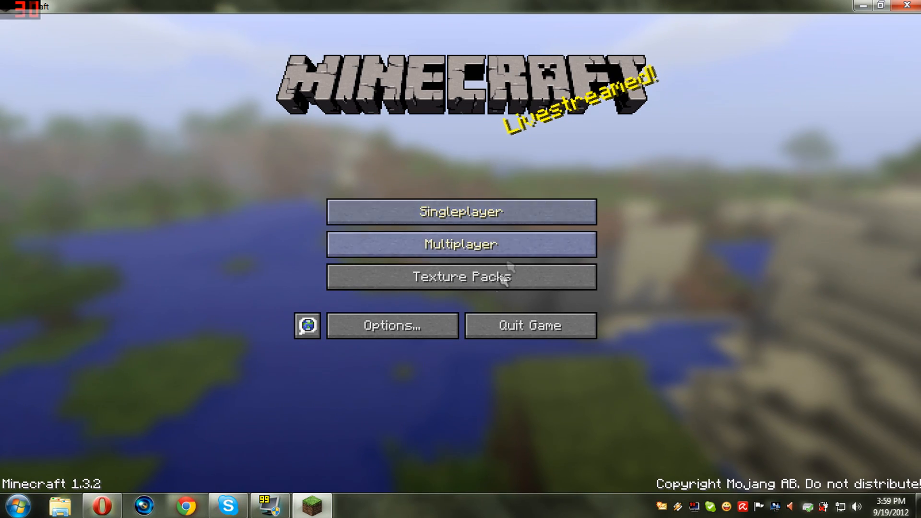
mouse_move(519, 340)
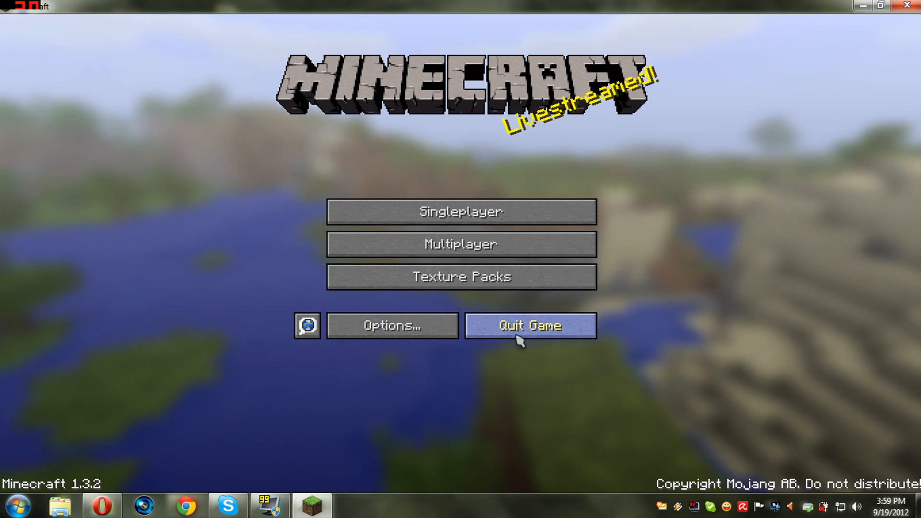
left_click(529, 325)
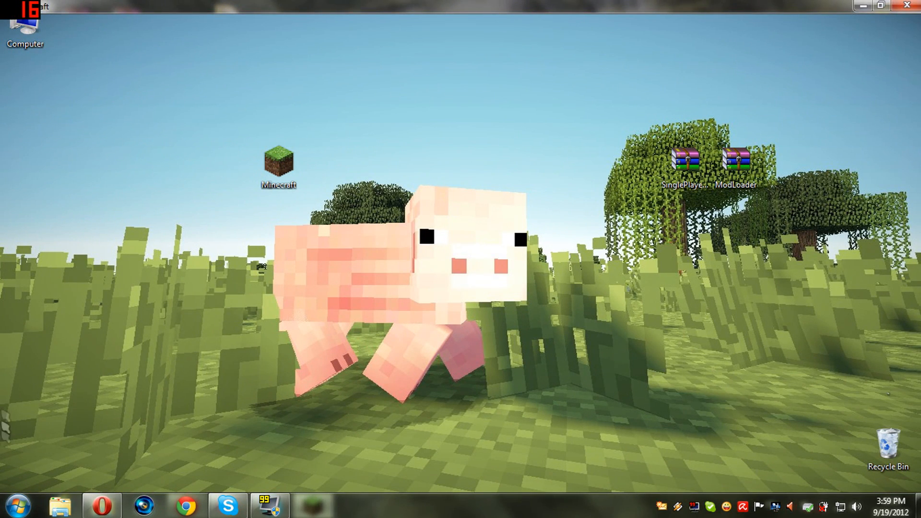
- Search %appdata% from the Start menu and open the Roaming folder
left_click(20, 505)
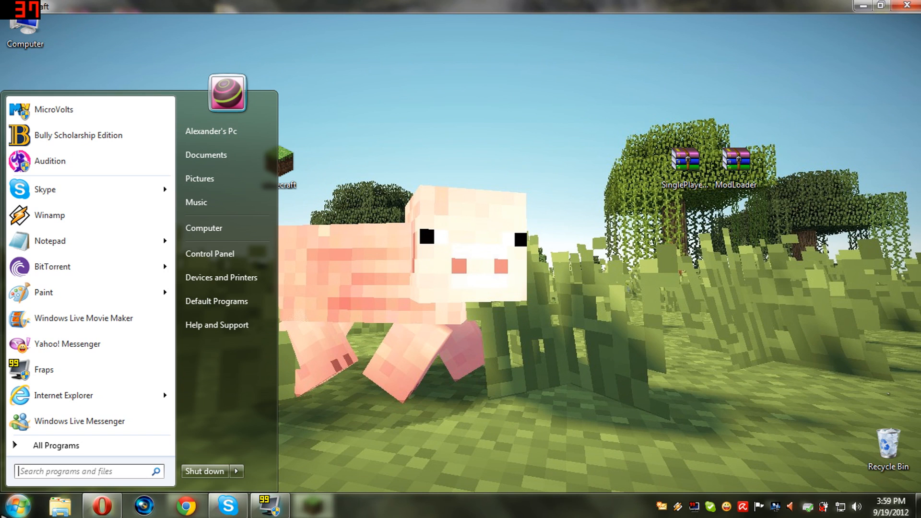
type("%appd")
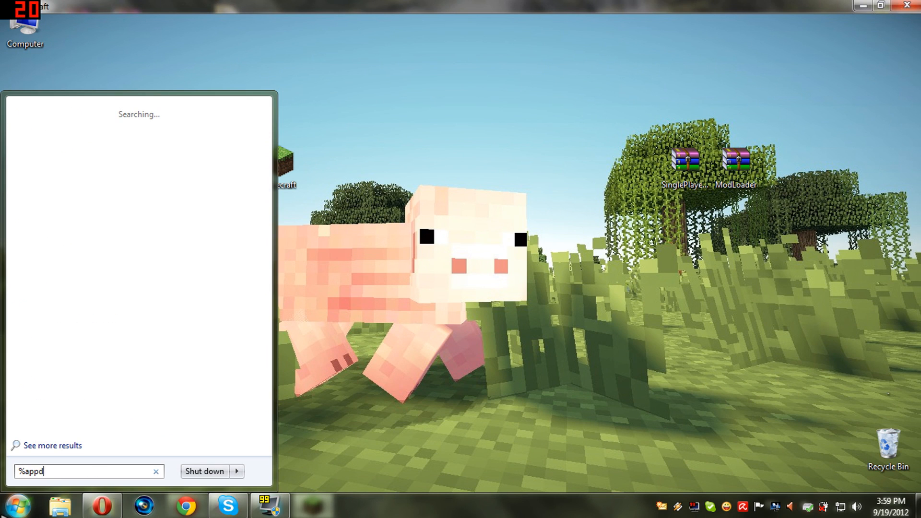
type("ata%")
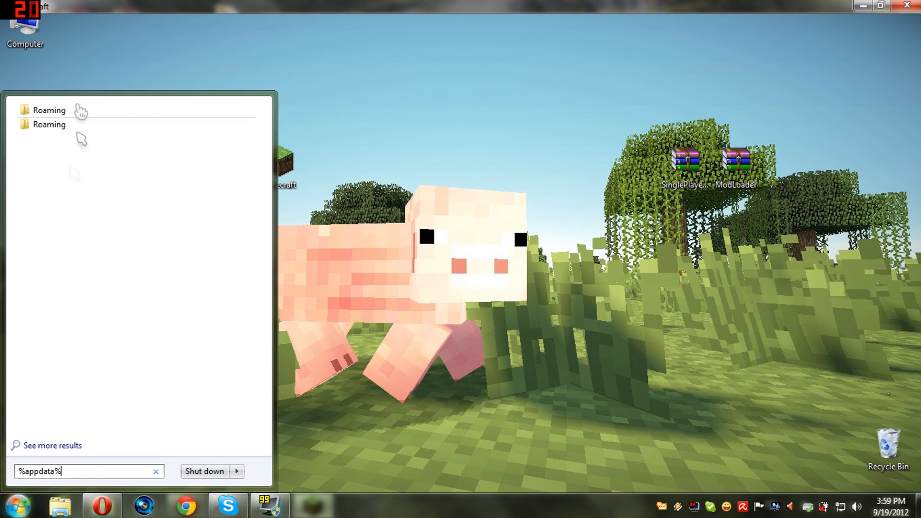
left_click(49, 109)
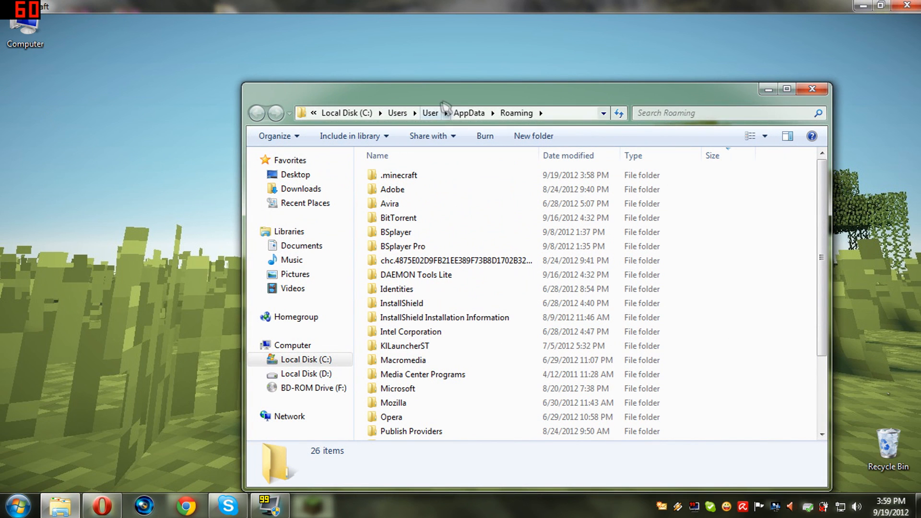
left_click(16, 506)
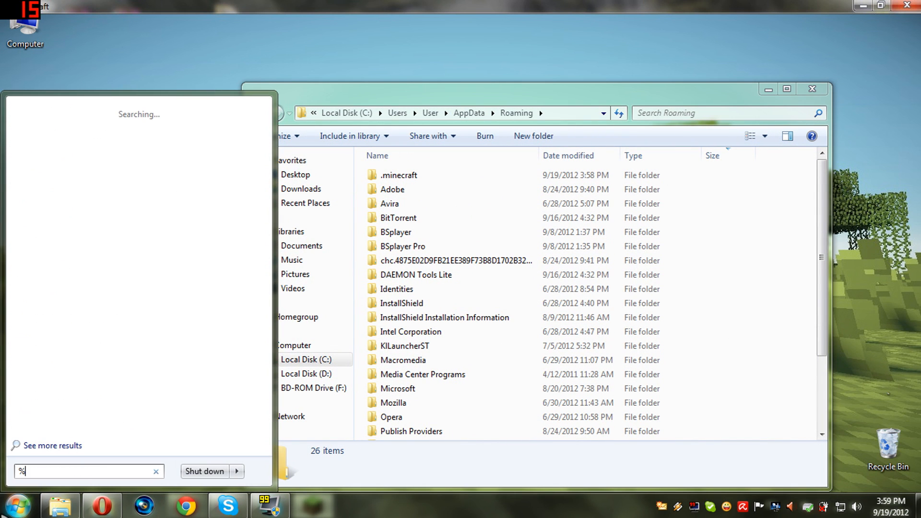
type("appdata%")
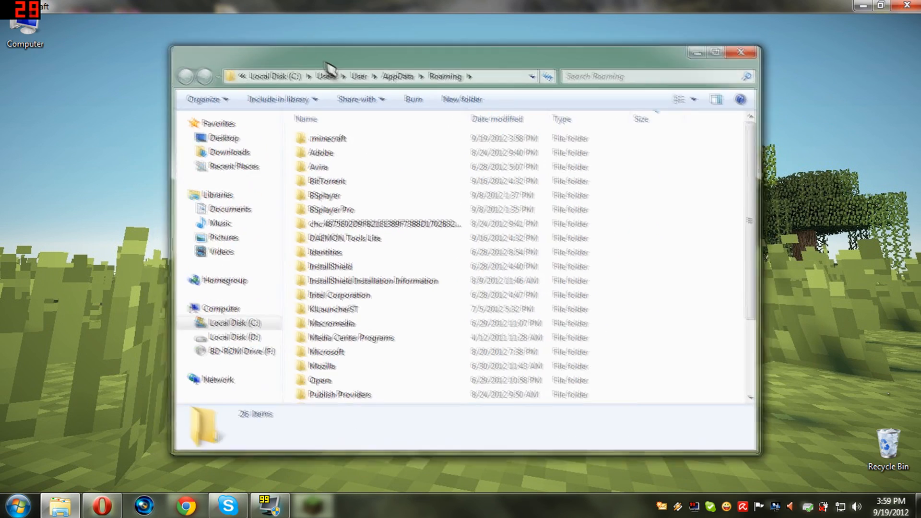
- Open .minecraft\bin and open minecraft.jar with WinRAR
left_click(344, 154)
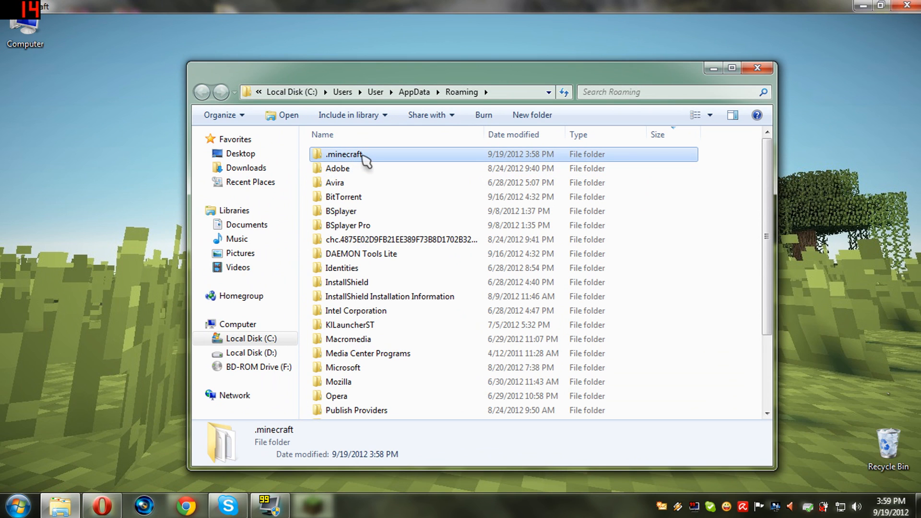
mouse_move(393, 172)
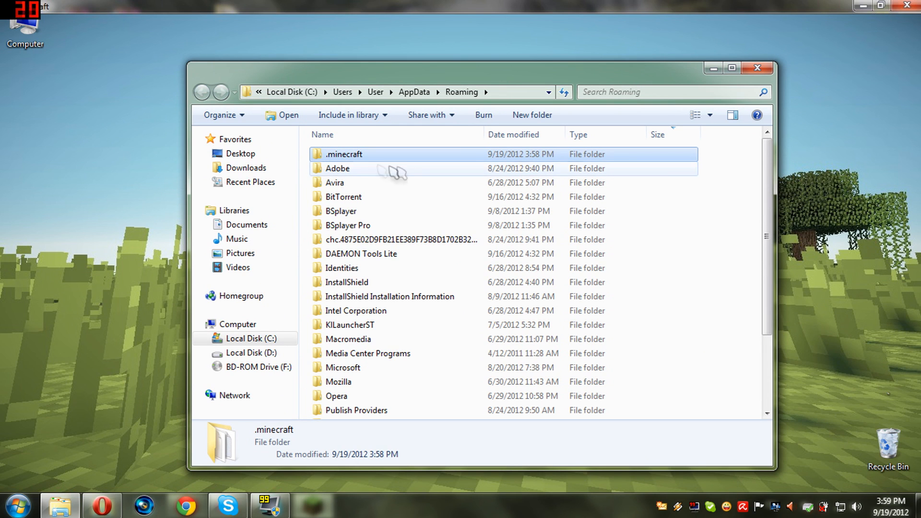
double_click(344, 154)
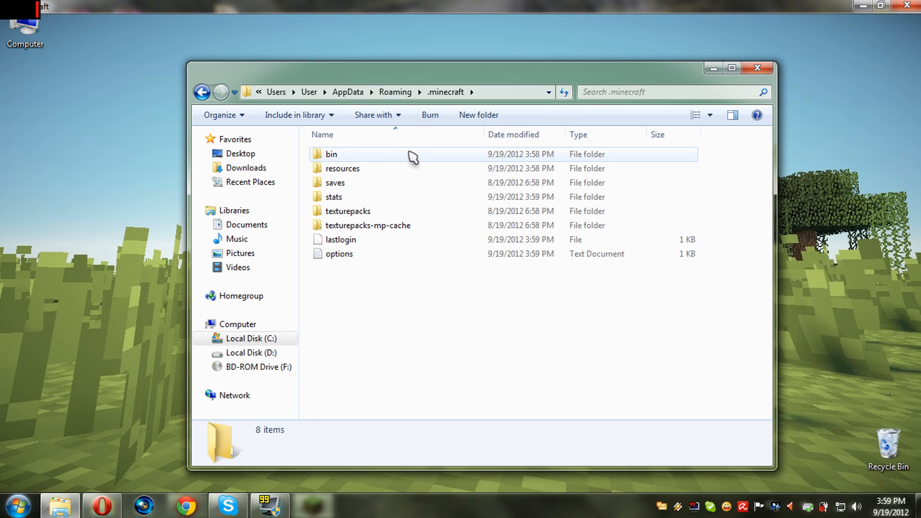
double_click(331, 153)
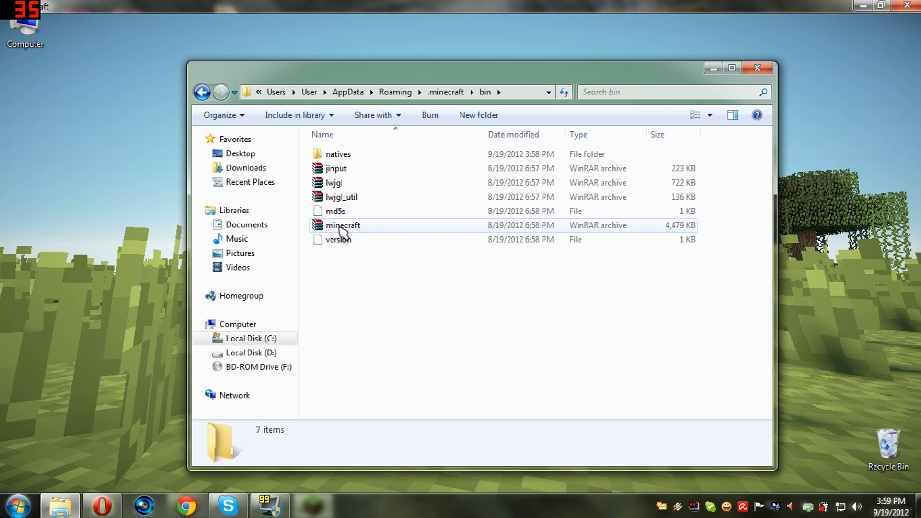
double_click(342, 224)
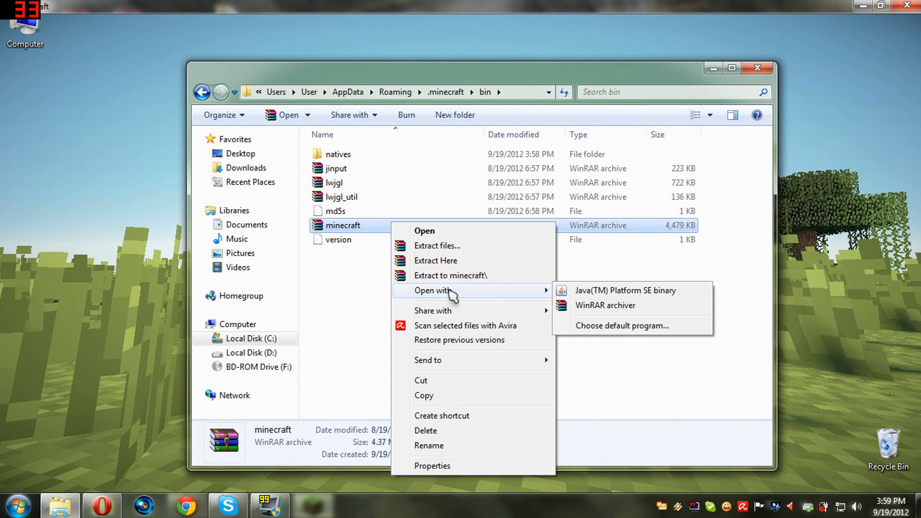
mouse_move(625, 290)
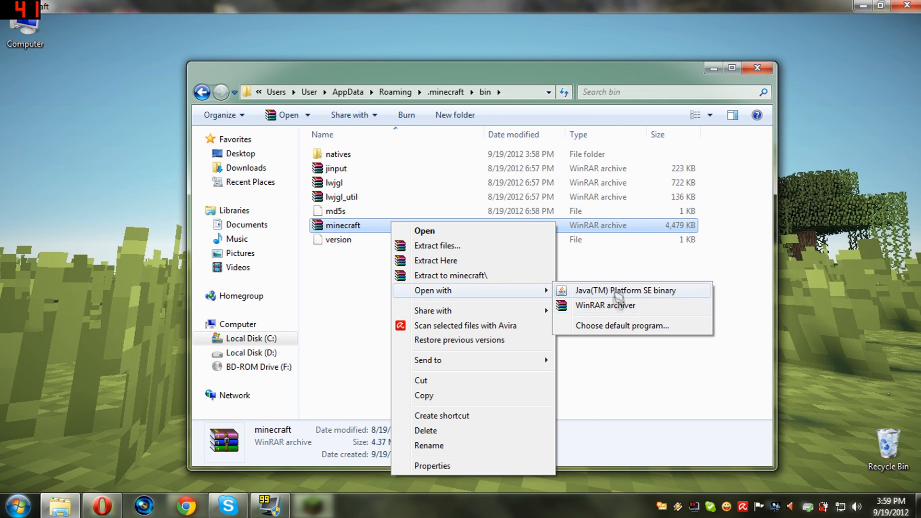
mouse_move(618, 318)
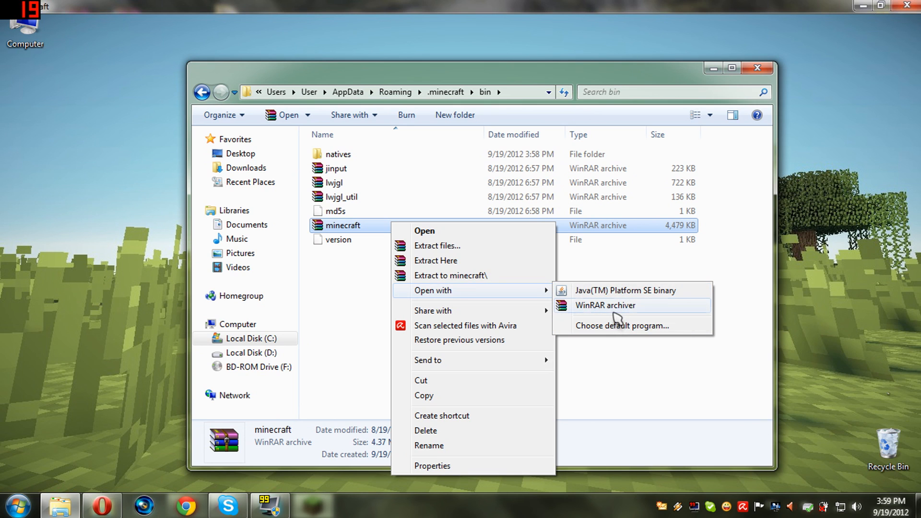
mouse_move(619, 311)
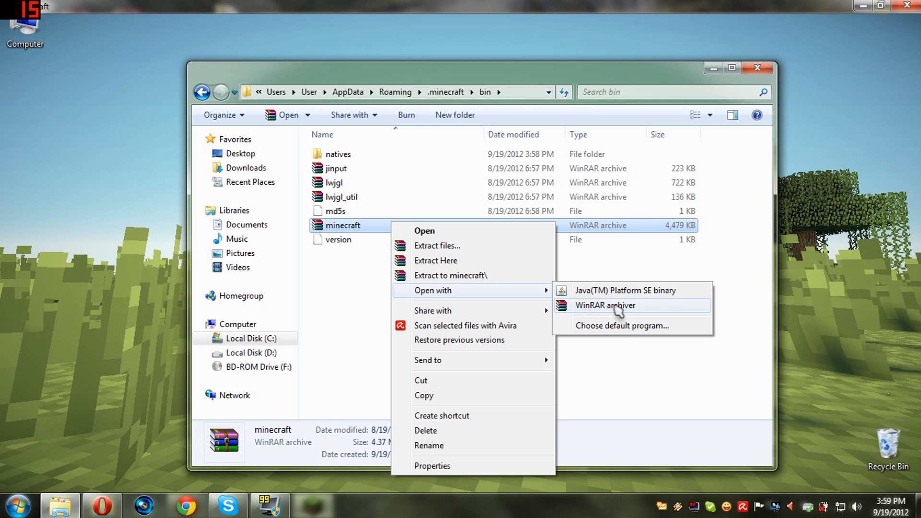
left_click(604, 305)
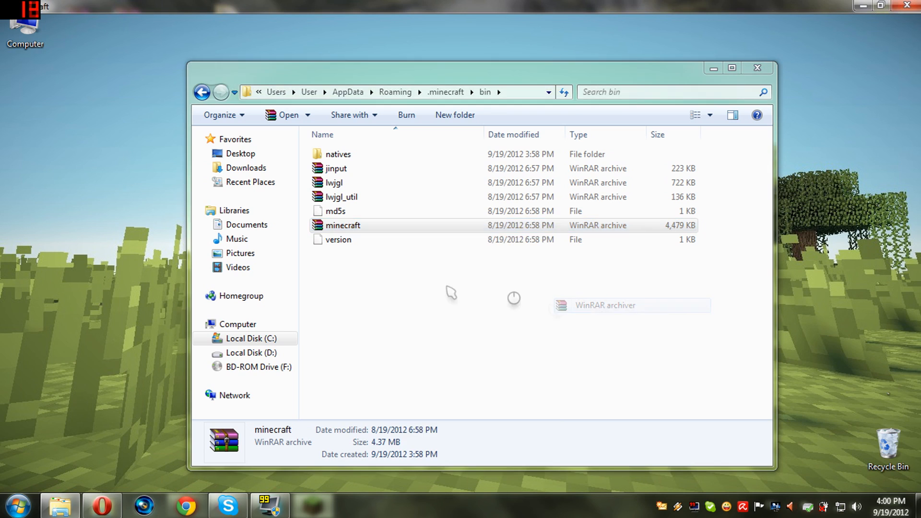
- Delete the META-INF folder from minecraft.jar in WinRAR
double_click(343, 224)
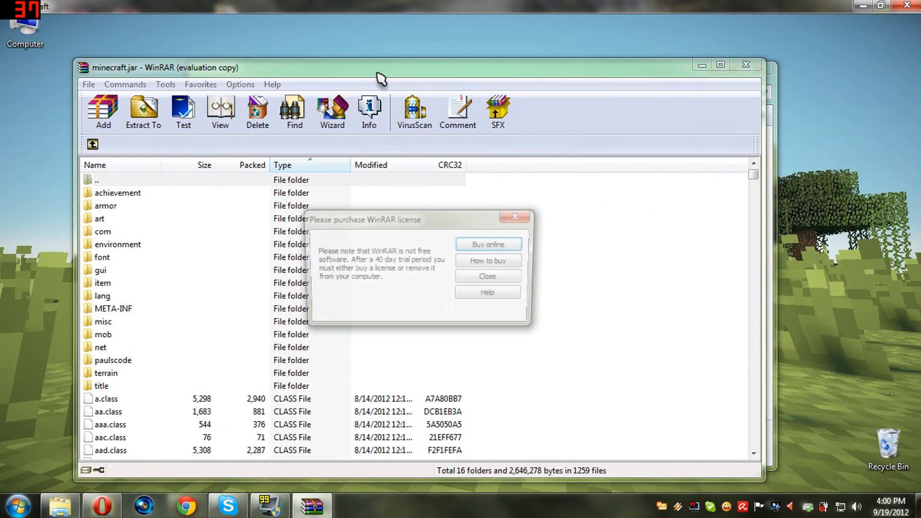
left_click(487, 276)
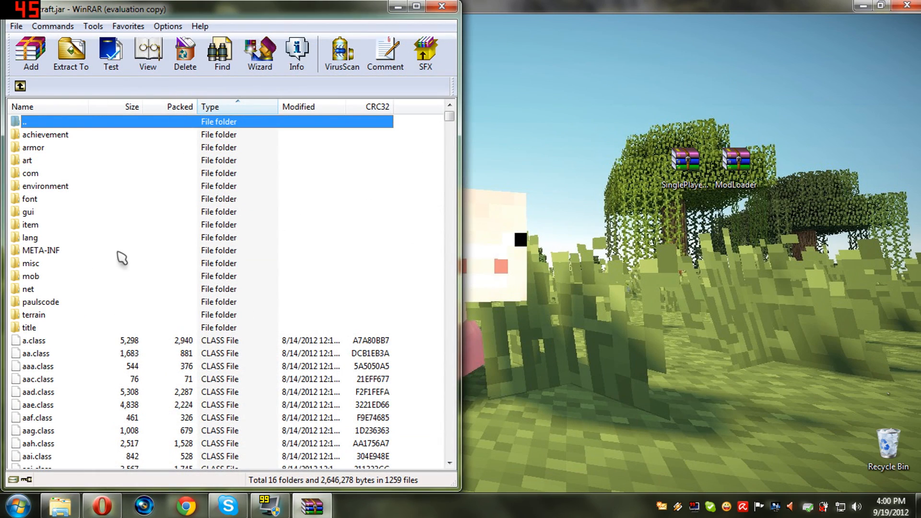
mouse_move(658, 171)
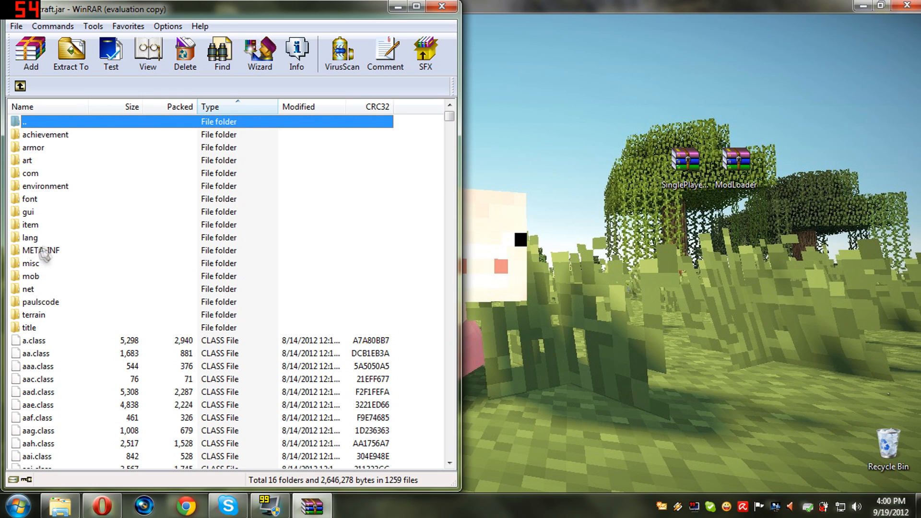
left_click(41, 251)
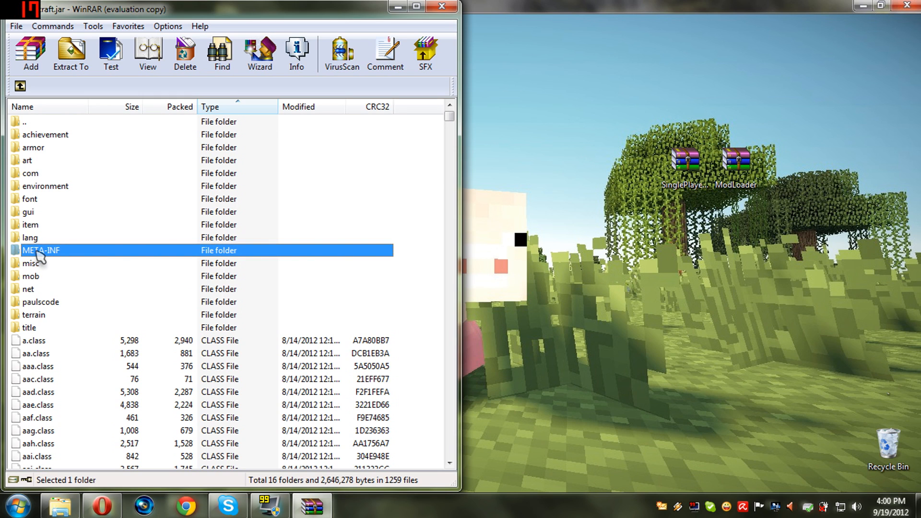
mouse_move(50, 238)
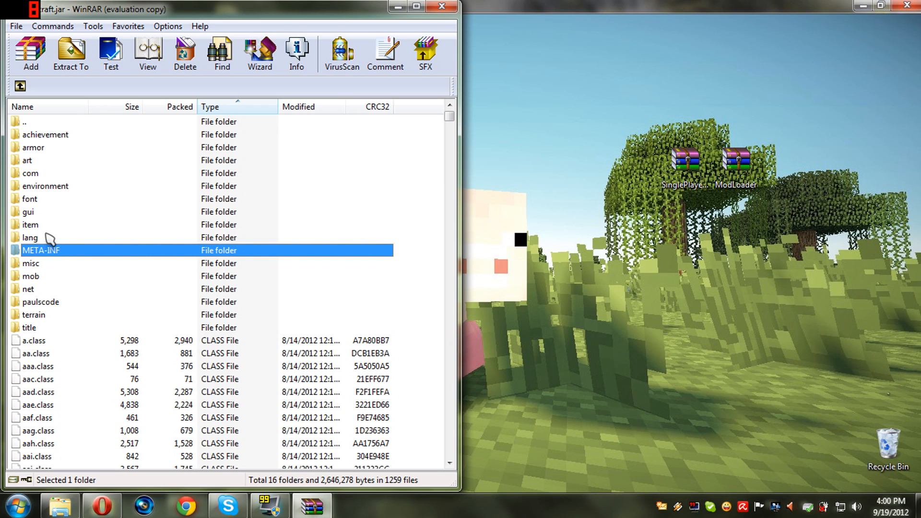
left_click(184, 53)
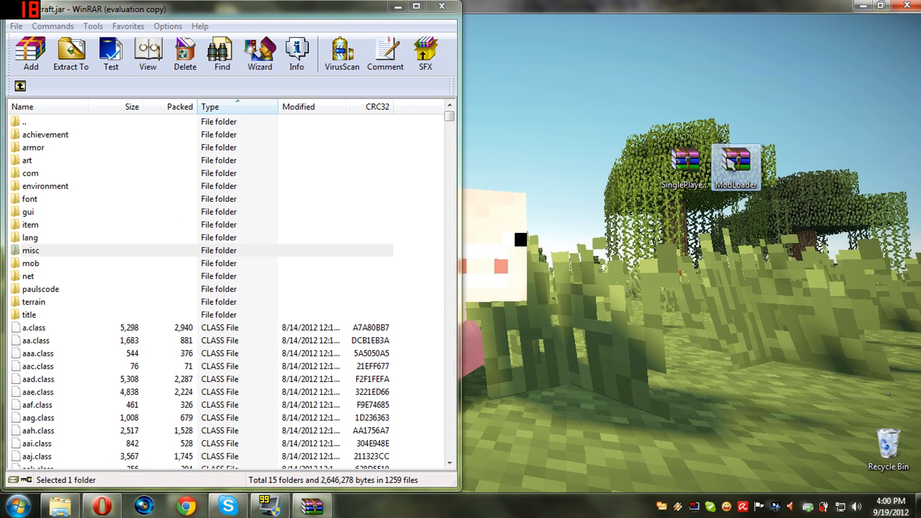
- Open the ModLoader archive in WinRAR and select all files inside ModLoader.zip
right_click(735, 167)
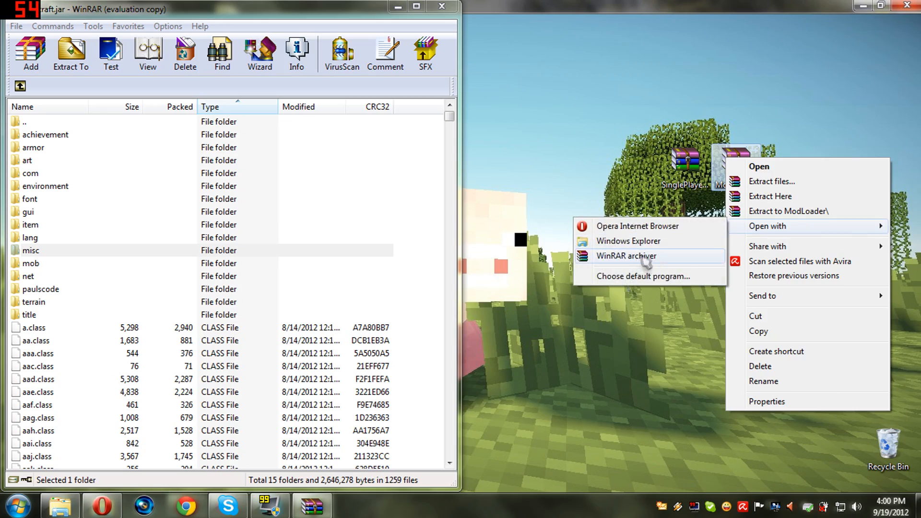
left_click(625, 255)
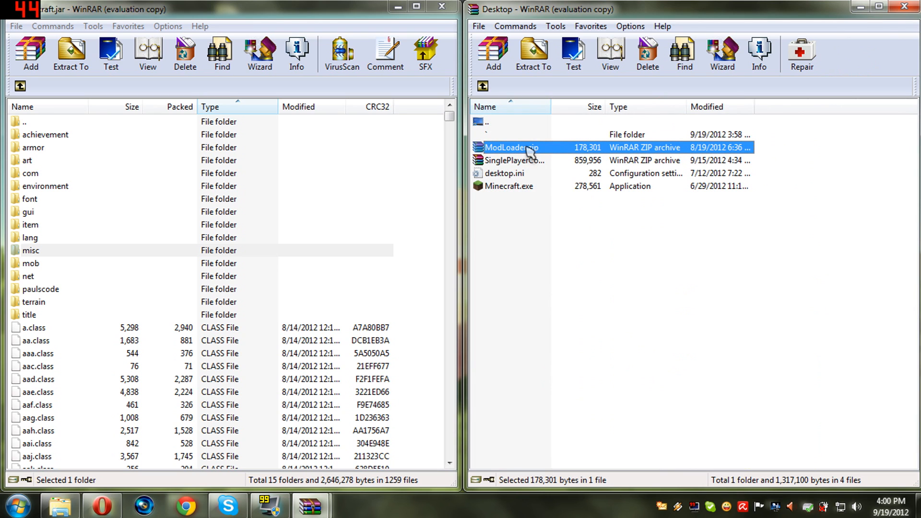
double_click(512, 147)
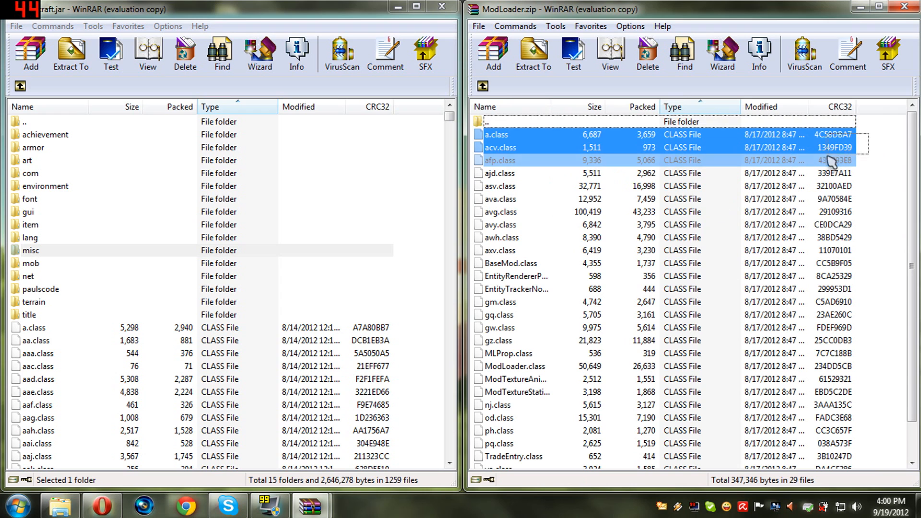
key("ctrl+a")
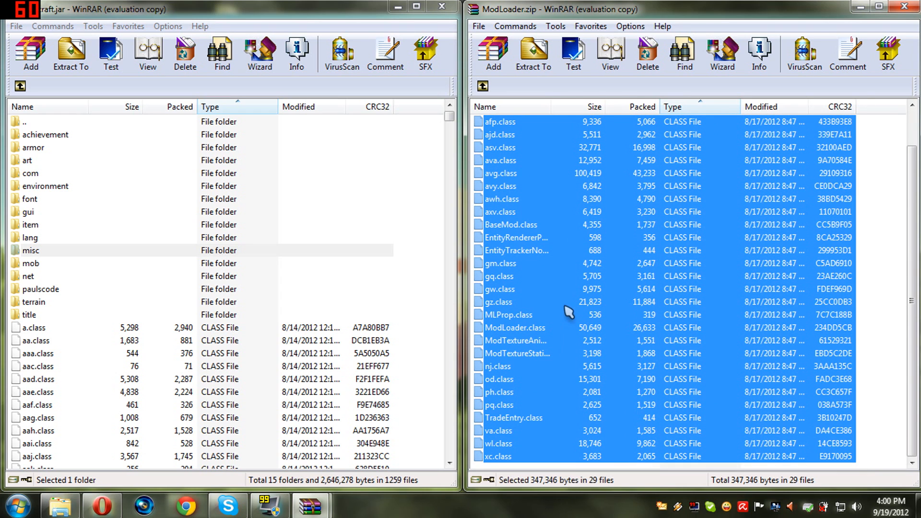
- Add the ModLoader class files to minecraft.jar and close the ModLoader archive
left_click(29, 54)
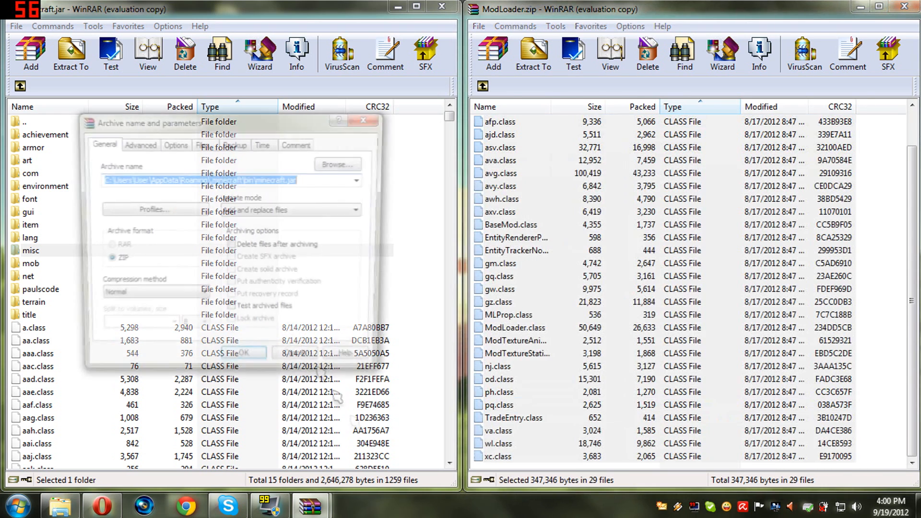
left_click(246, 357)
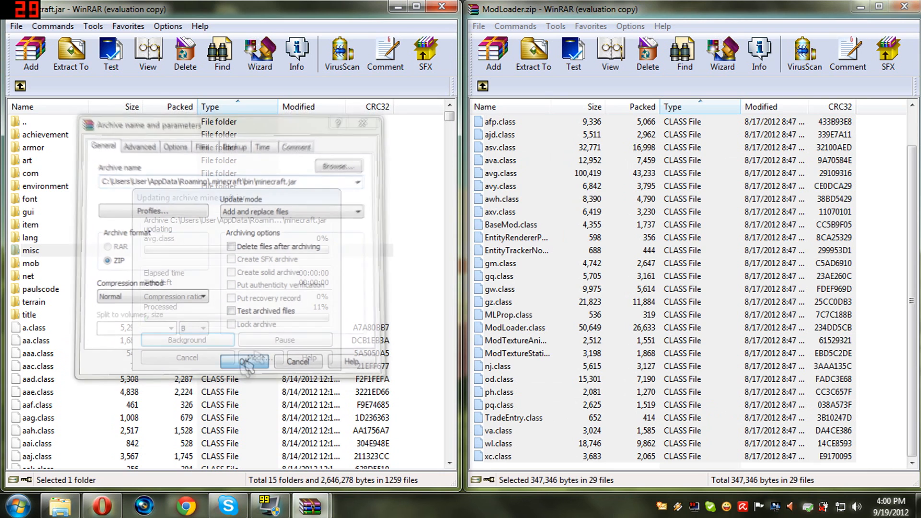
left_click(245, 360)
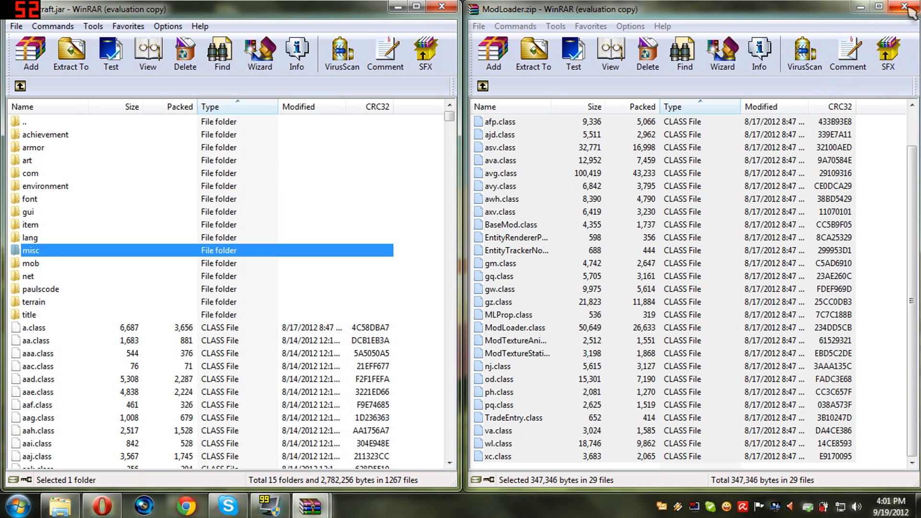
mouse_move(914, 5)
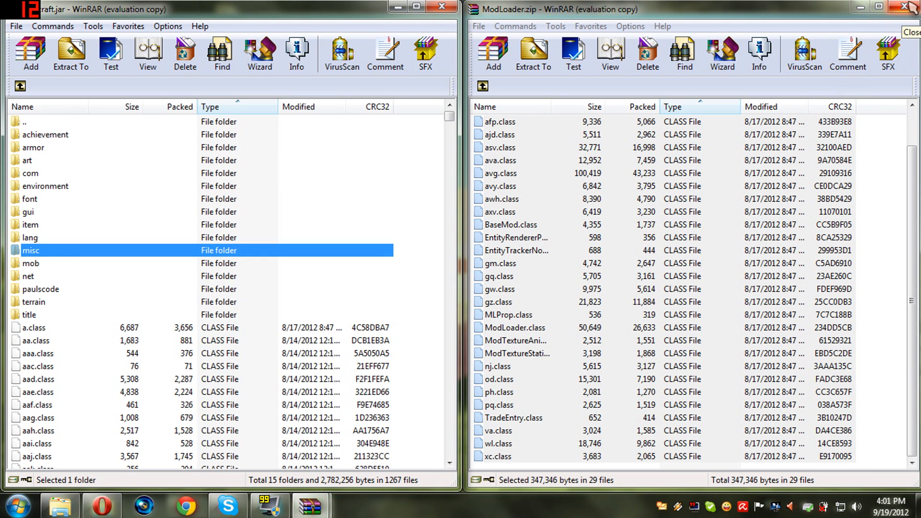
left_click(913, 7)
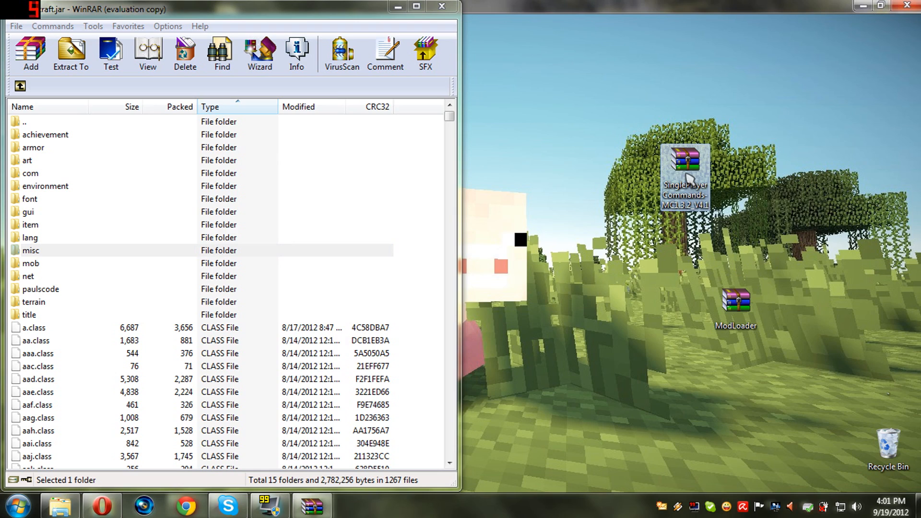
- Open the SinglePlayerCommands zip and select com, atg.class, gu.class and readme.txt
double_click(684, 171)
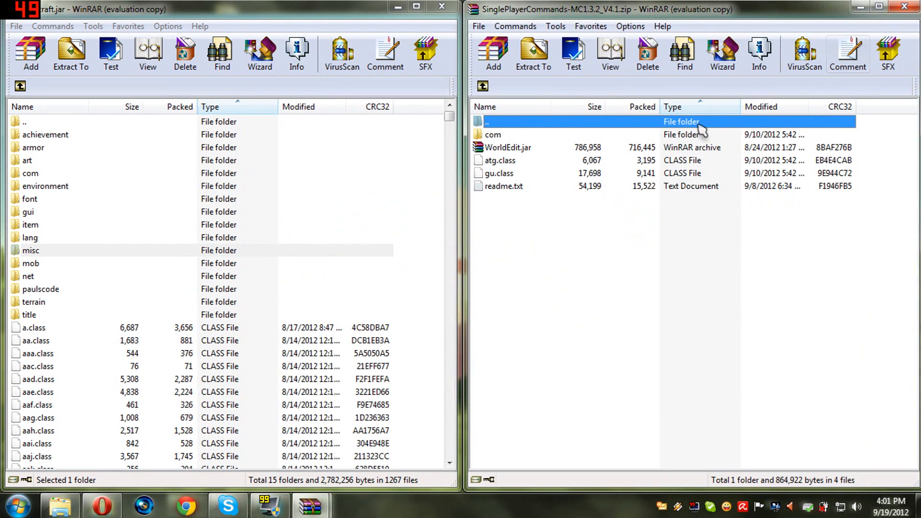
mouse_move(687, 175)
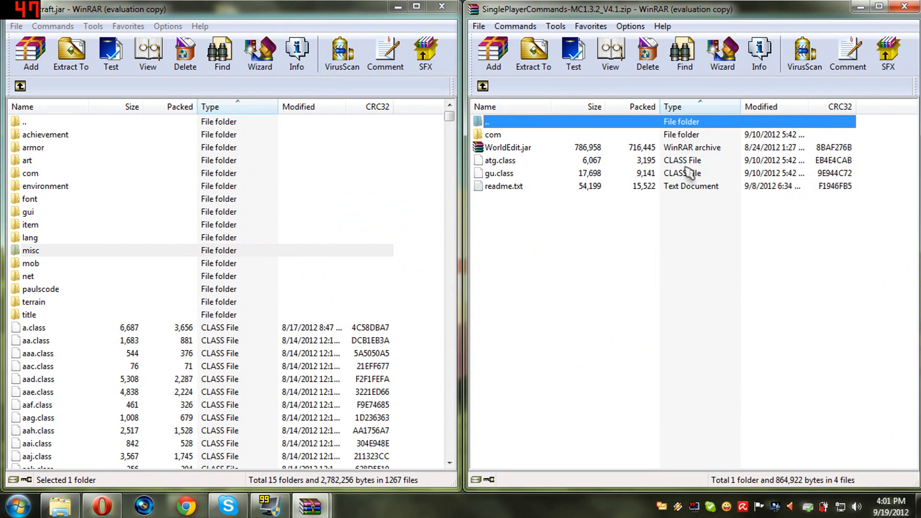
left_click(499, 173)
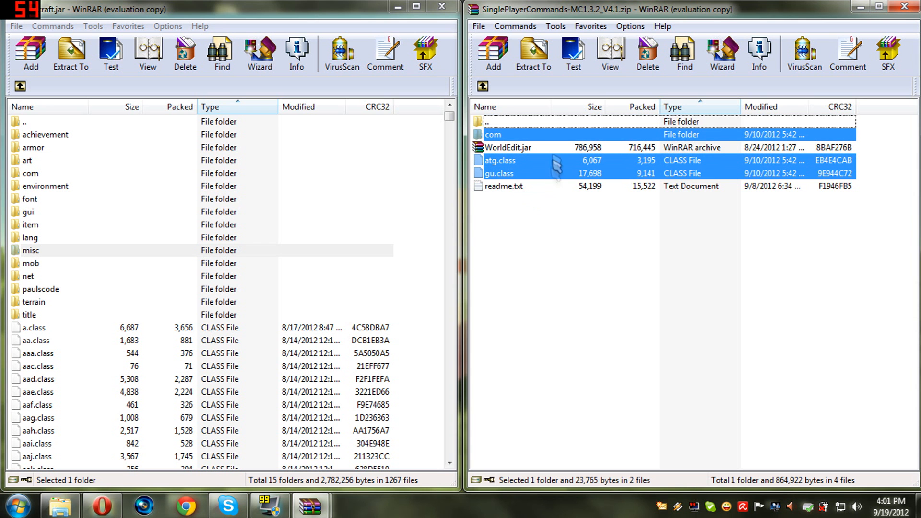
mouse_move(506, 200)
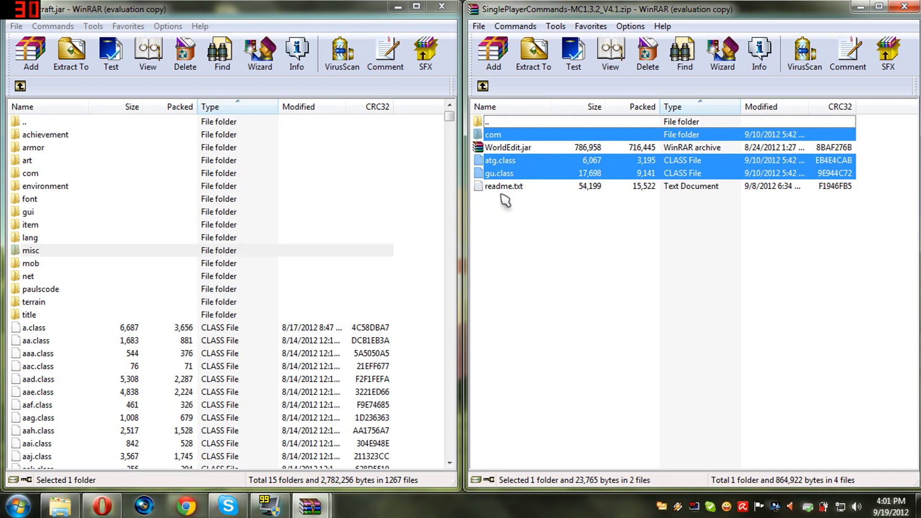
left_click(504, 186)
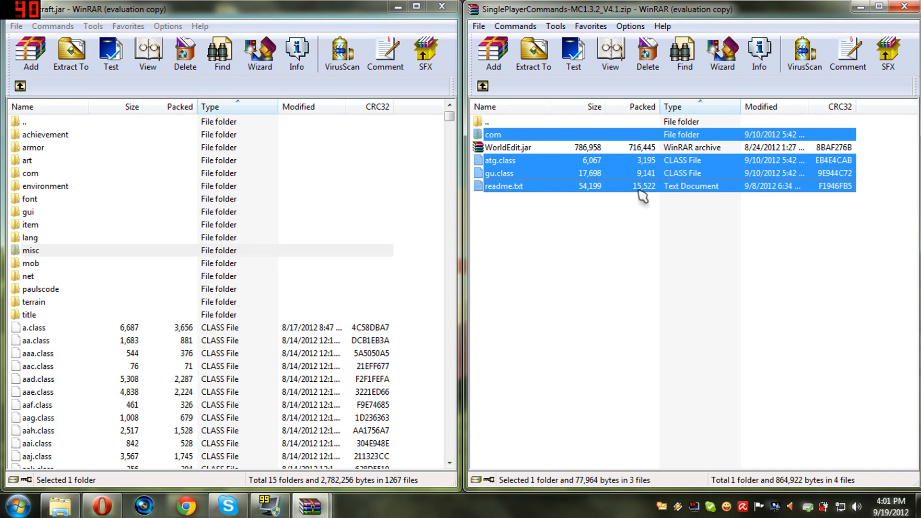
mouse_move(548, 147)
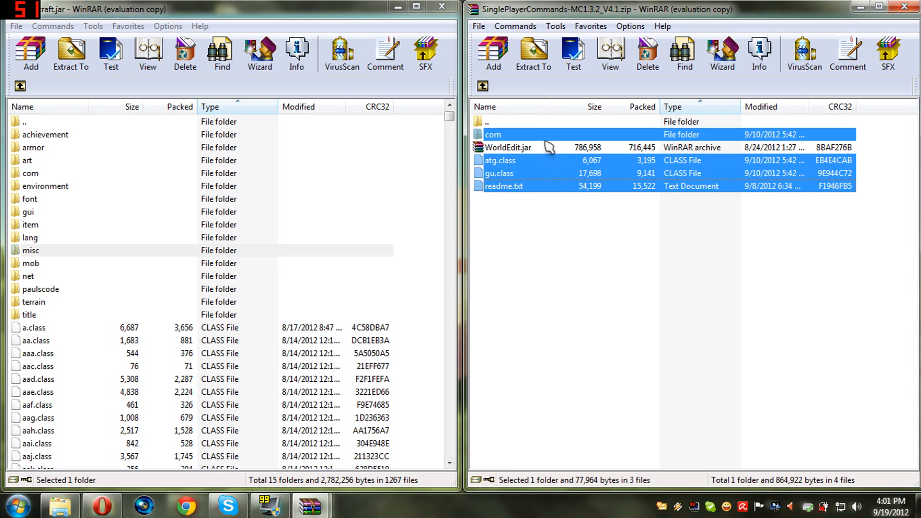
mouse_move(522, 178)
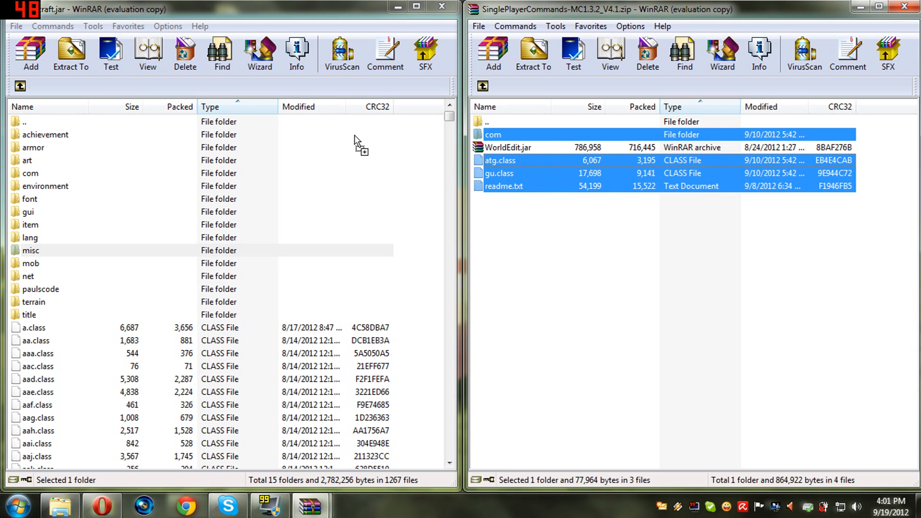
mouse_move(329, 199)
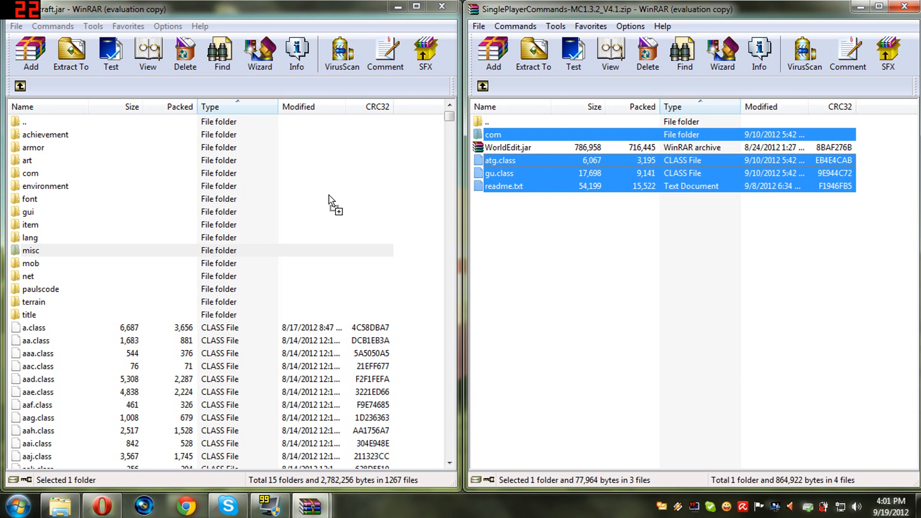
- Add the selected SinglePlayerCommands files into minecraft.jar
left_click(30, 52)
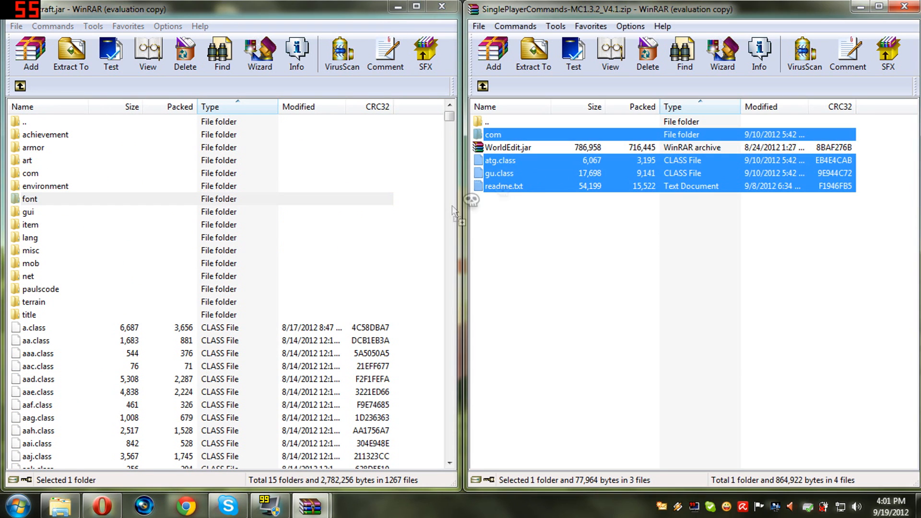
left_click(29, 53)
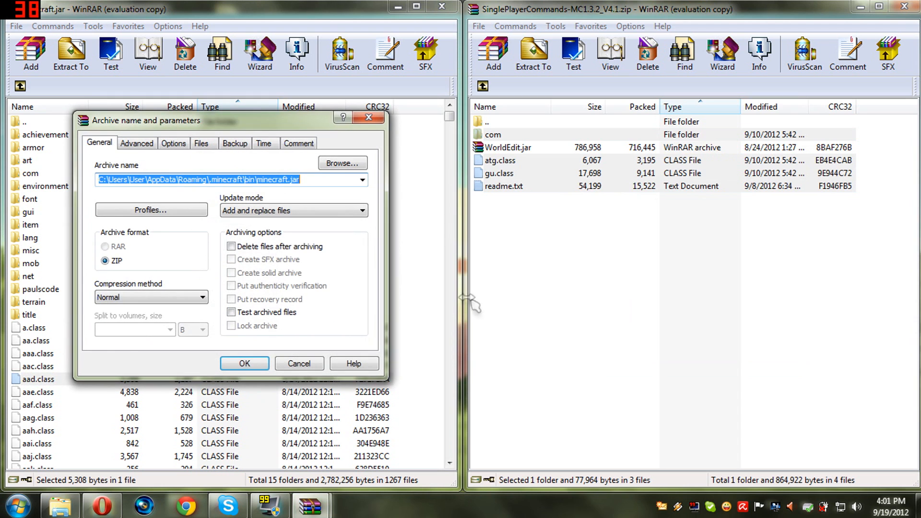
left_click(245, 363)
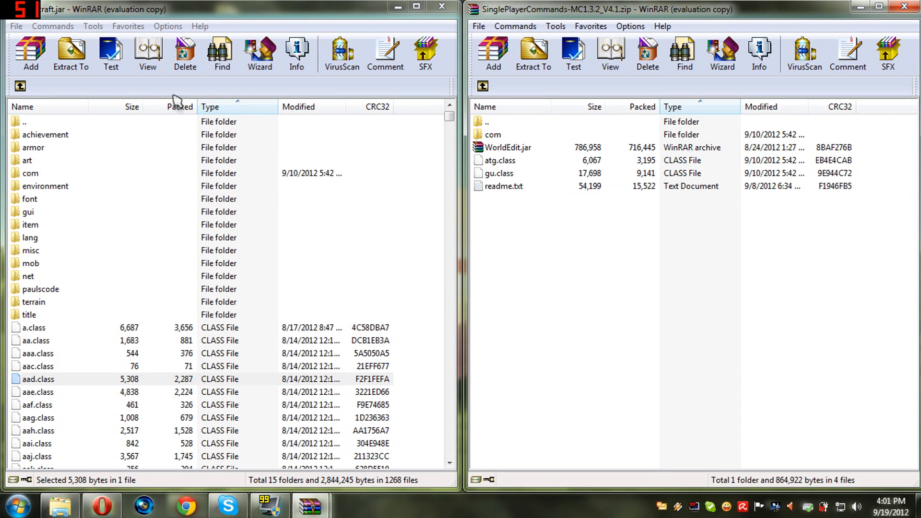
mouse_move(32, 205)
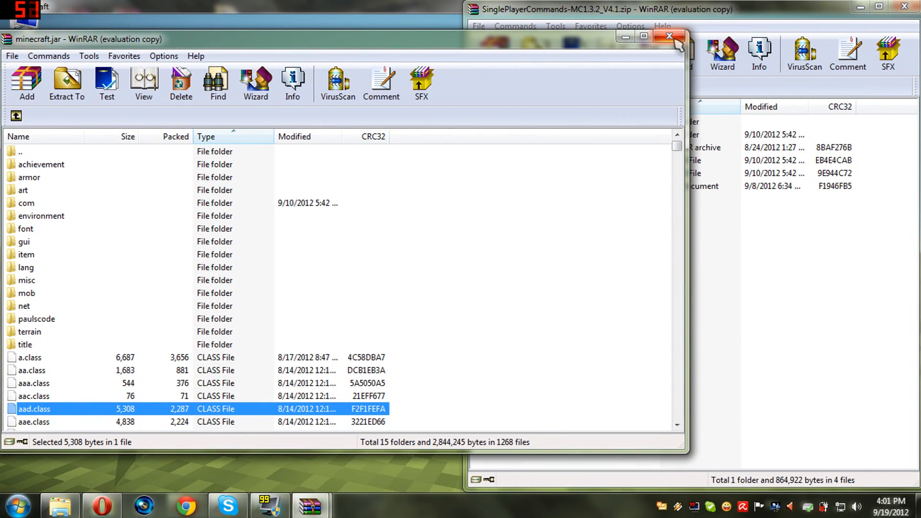
- Close minecraft.jar and place WorldEdit.jar into the .minecraft bin folder
left_click(673, 36)
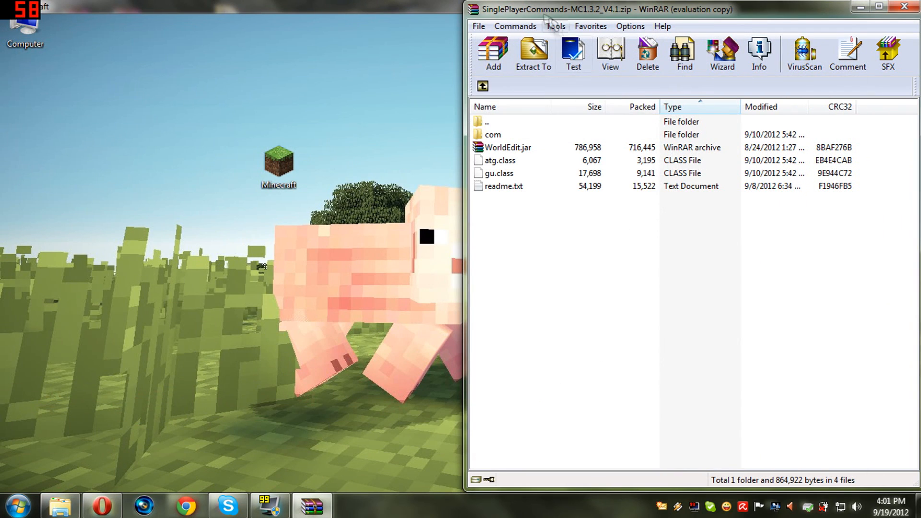
mouse_move(276, 81)
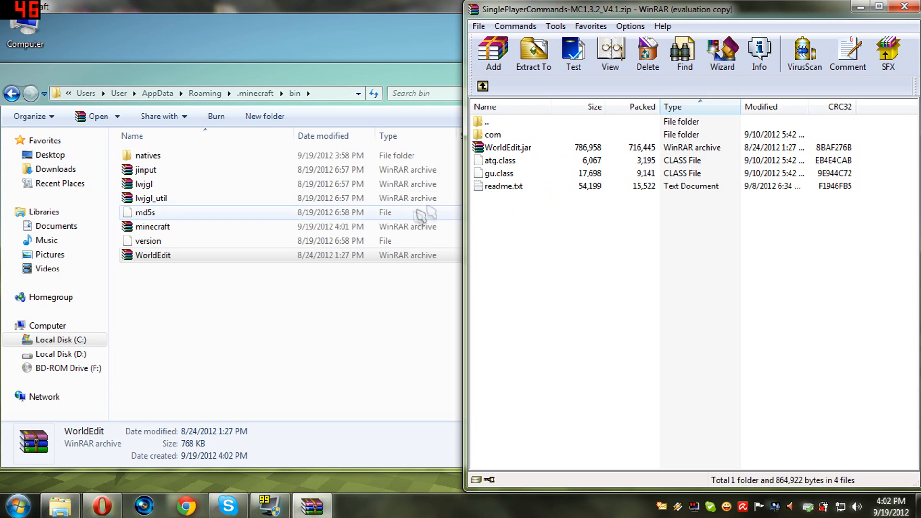
mouse_move(458, 228)
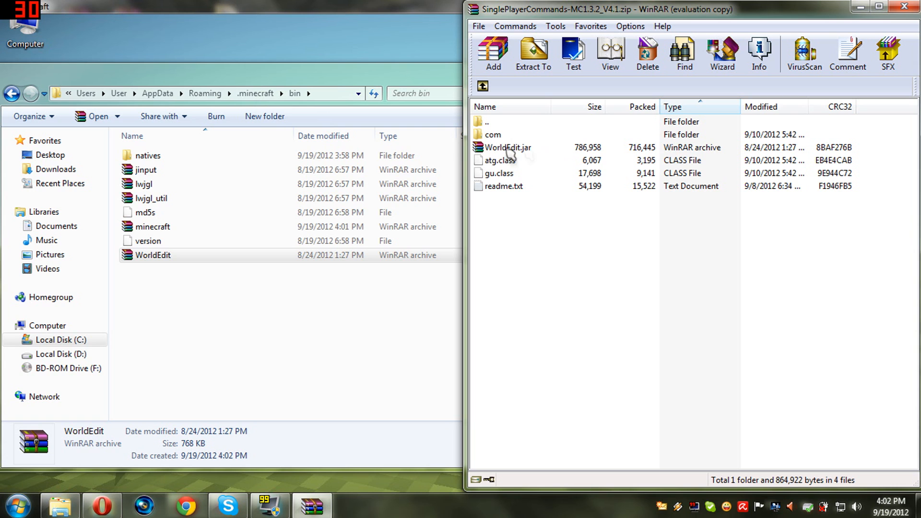
mouse_move(502, 139)
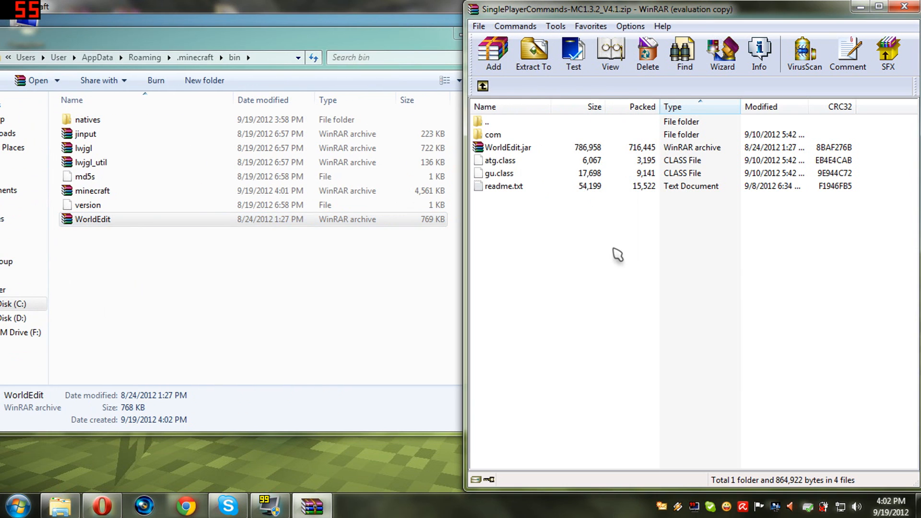
left_click(509, 148)
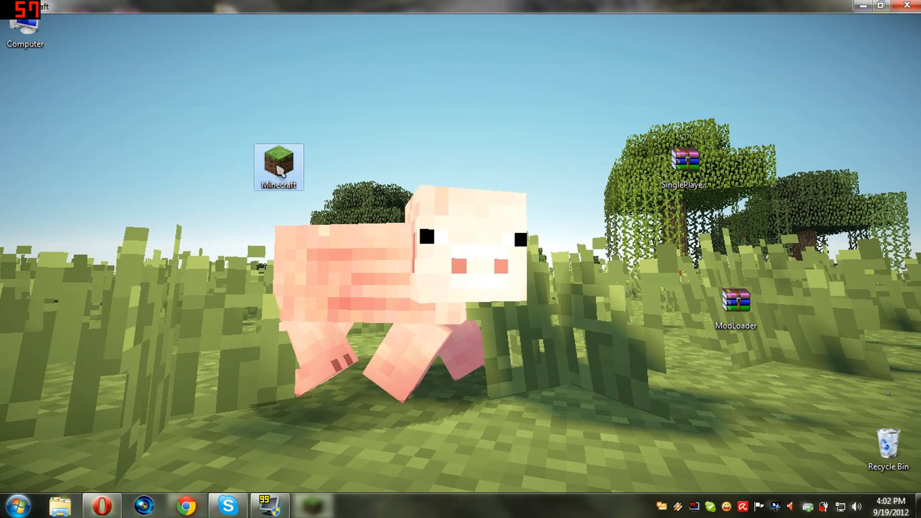
- Relaunch Minecraft from the launcher and log in with the saved credentials
double_click(279, 167)
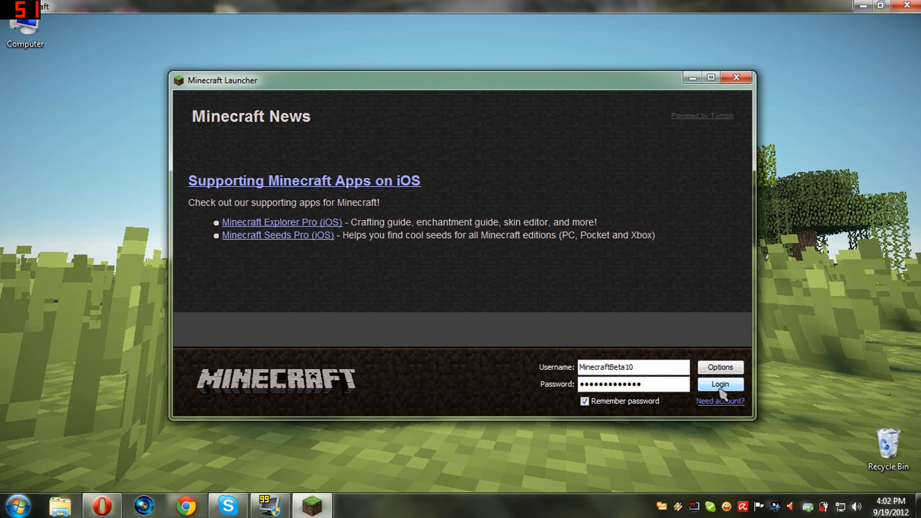
left_click(721, 384)
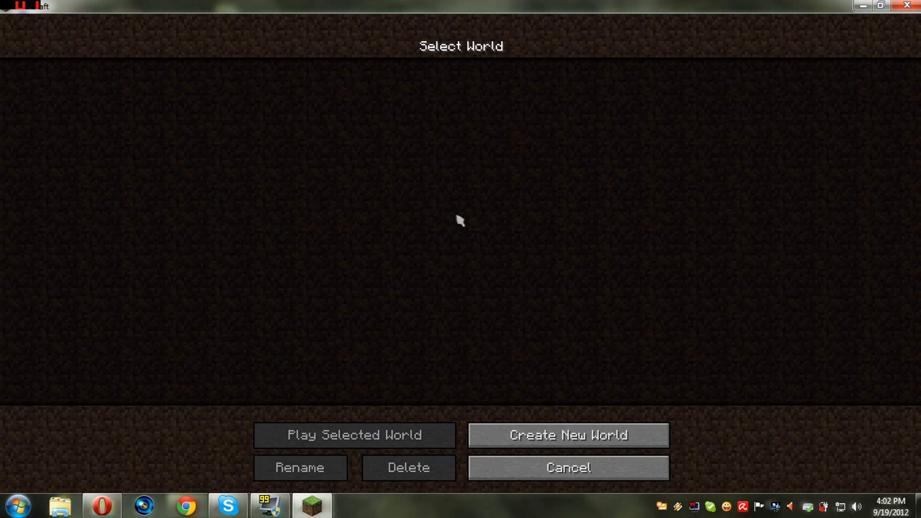
- Start a new world and set its World Type to Superflat in More World Options
left_click(567, 435)
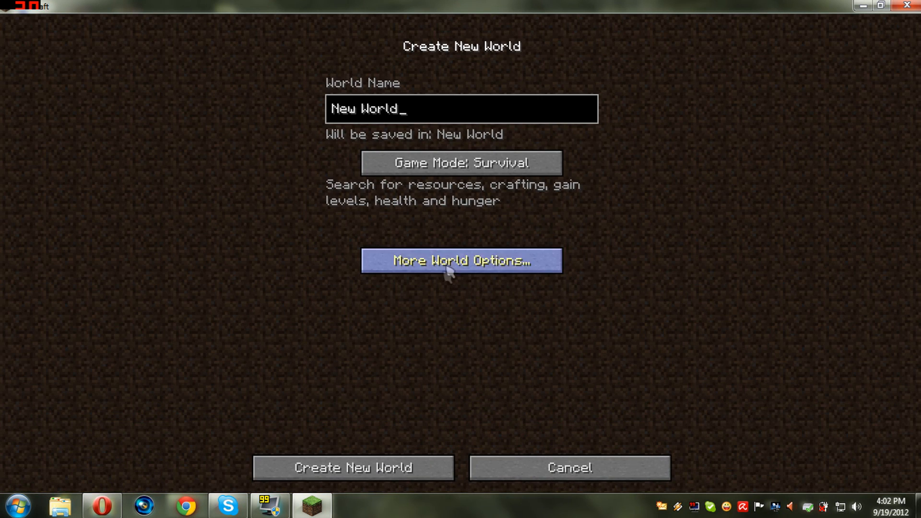
left_click(460, 261)
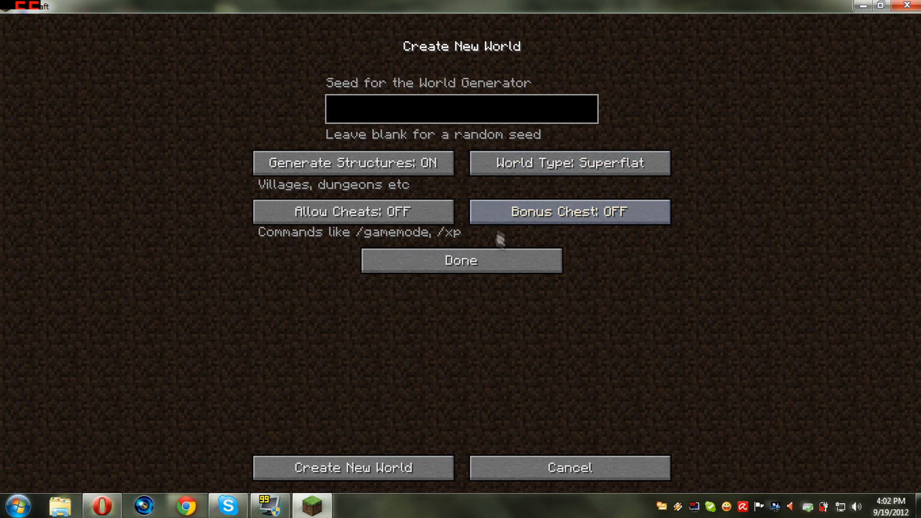
mouse_move(366, 284)
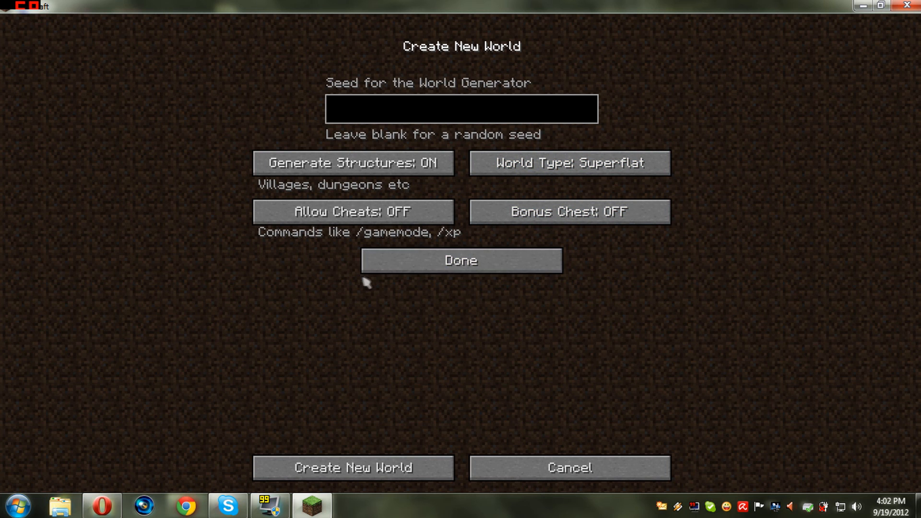
left_click(462, 261)
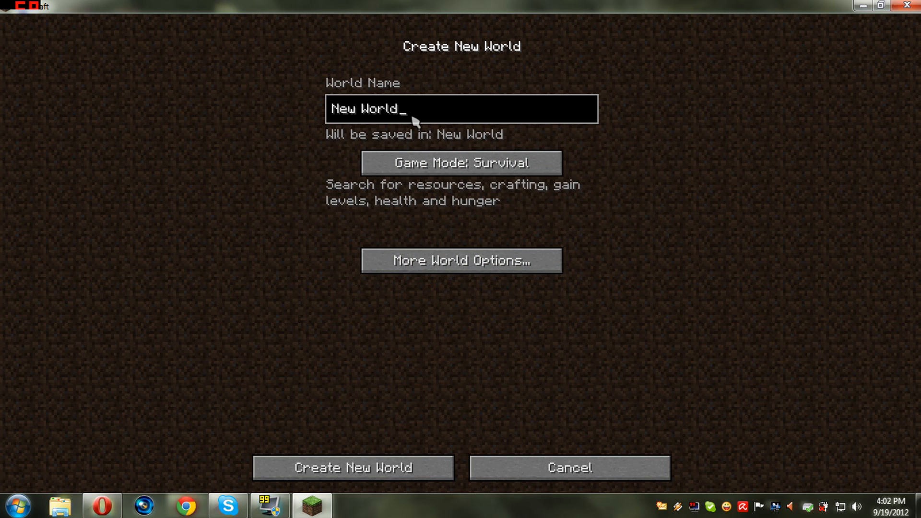
- Name the world 'Project Dsx' and create it
type("Pr")
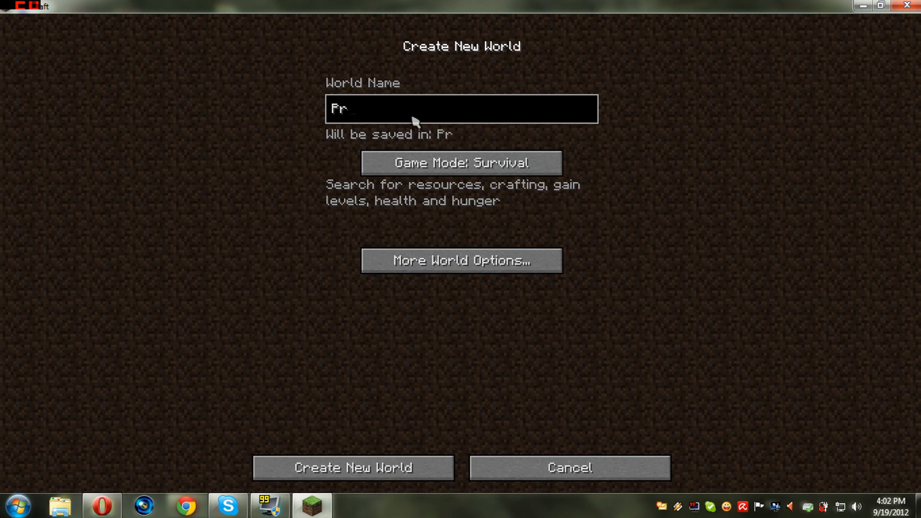
type("oject")
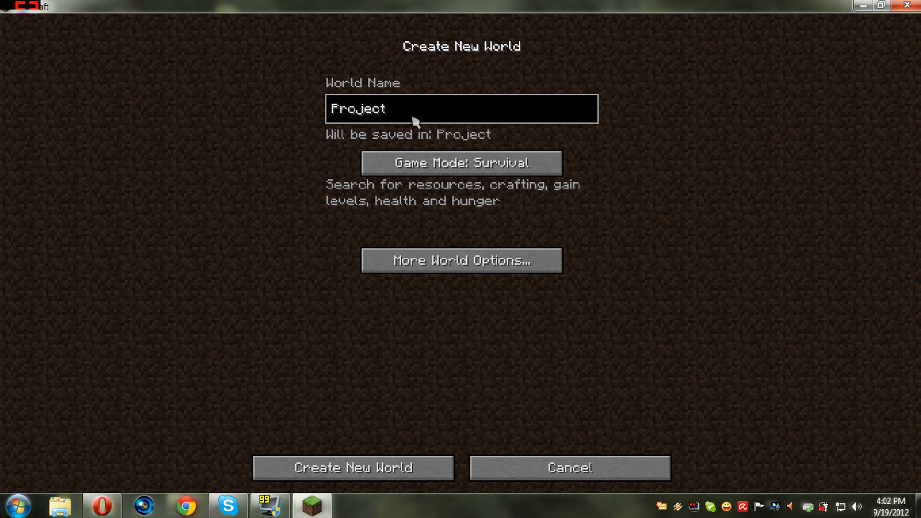
type("Dsx")
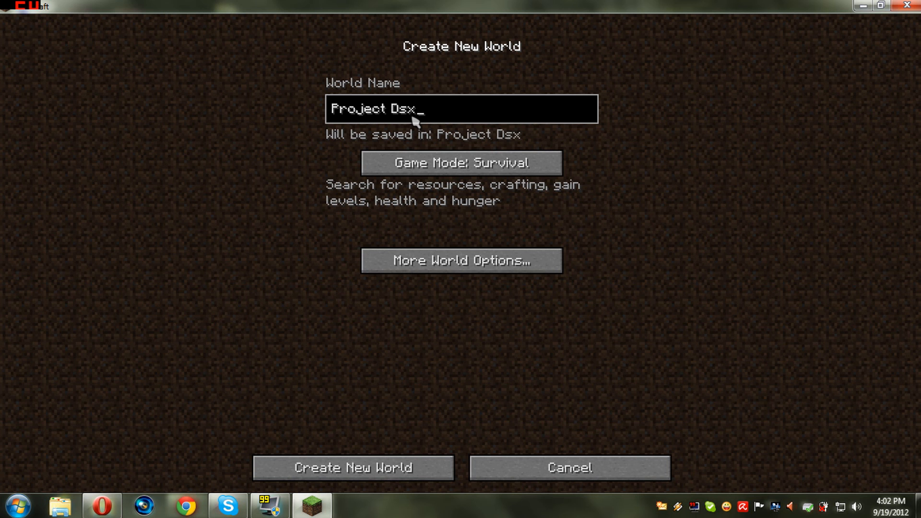
left_click(352, 467)
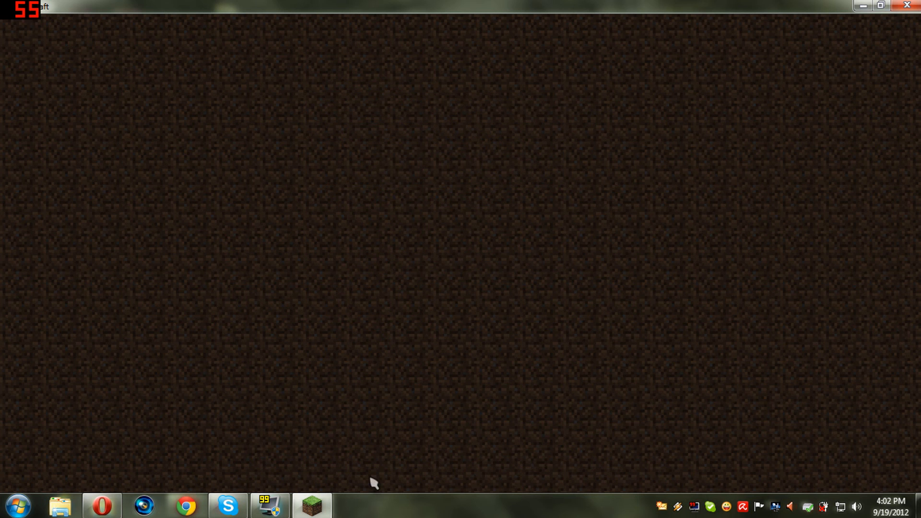
mouse_move(493, 299)
type("g")
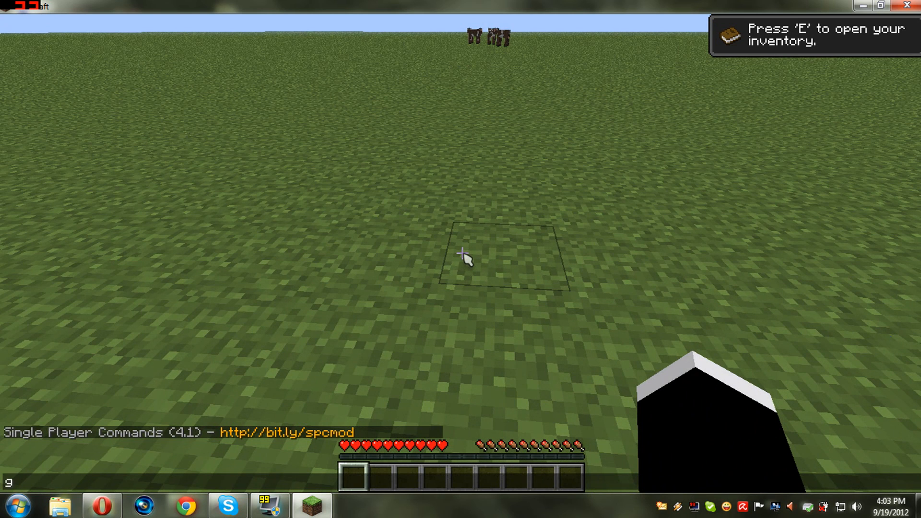
- Switch to creative with gamemode 1 and take an iron sword and food from the inventory
type("amemode")
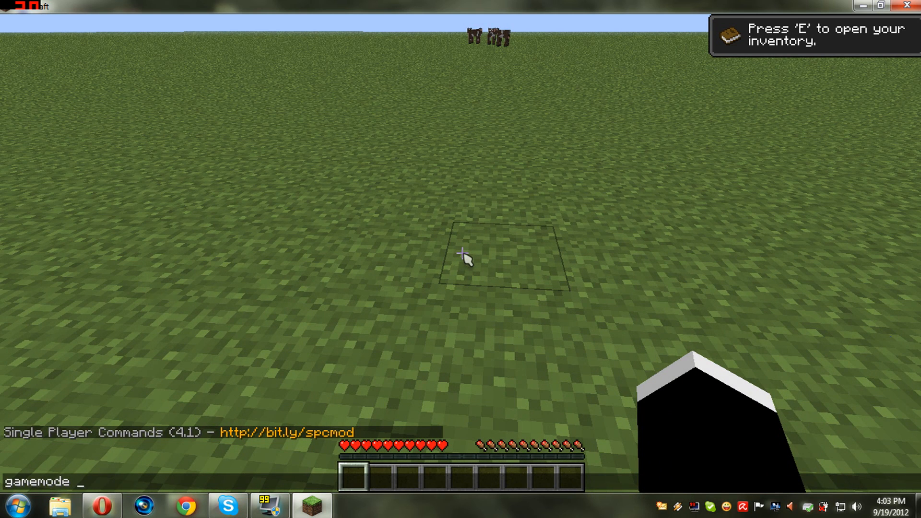
type("1")
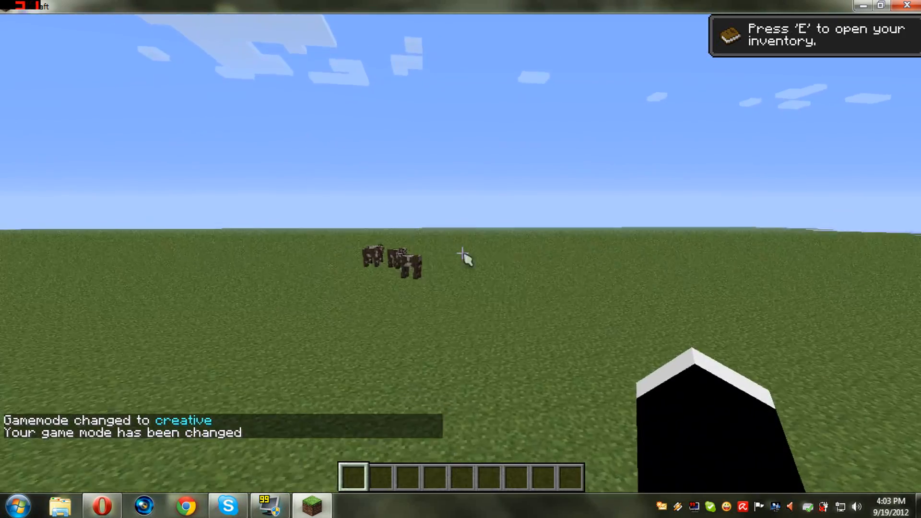
key("e")
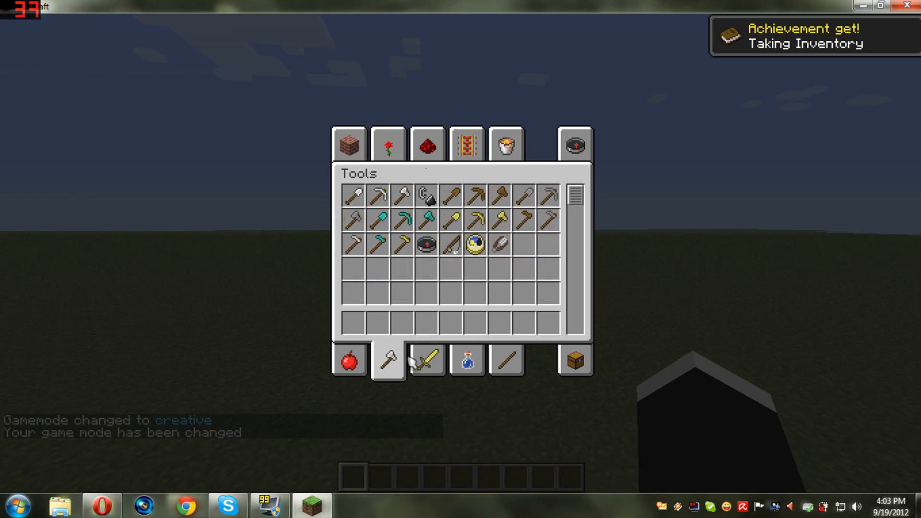
left_click(427, 360)
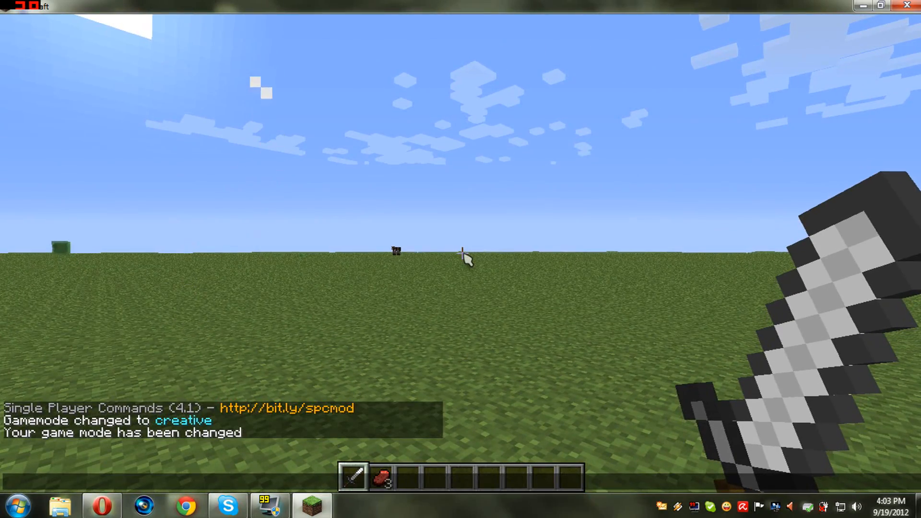
- Return to survival mode with the gm command
type("gamemod")
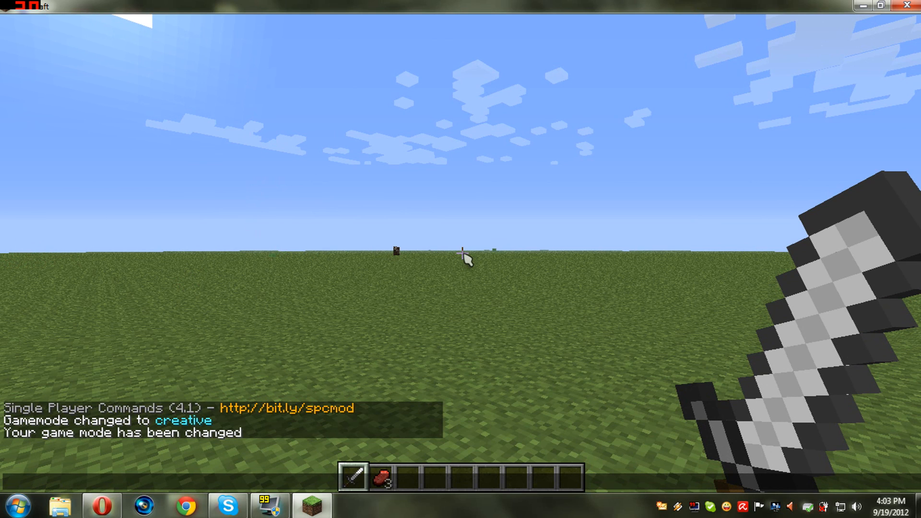
type("gm")
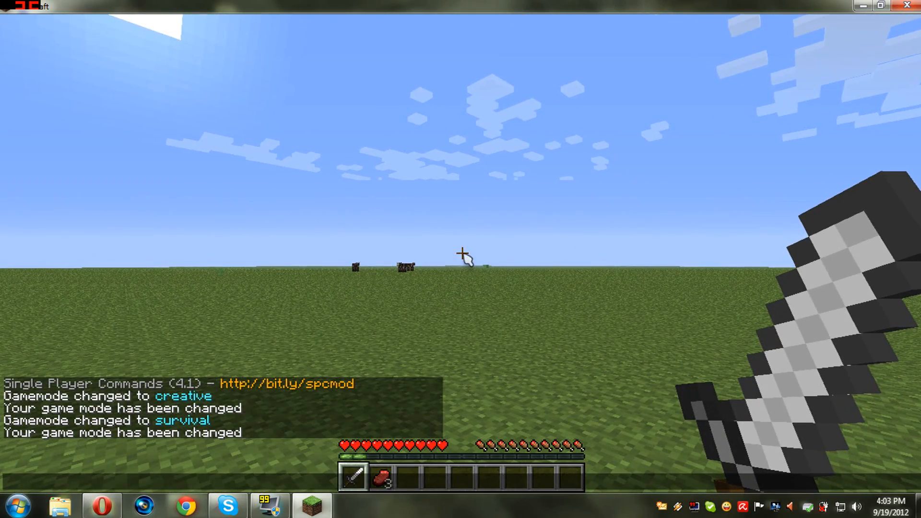
type("gm")
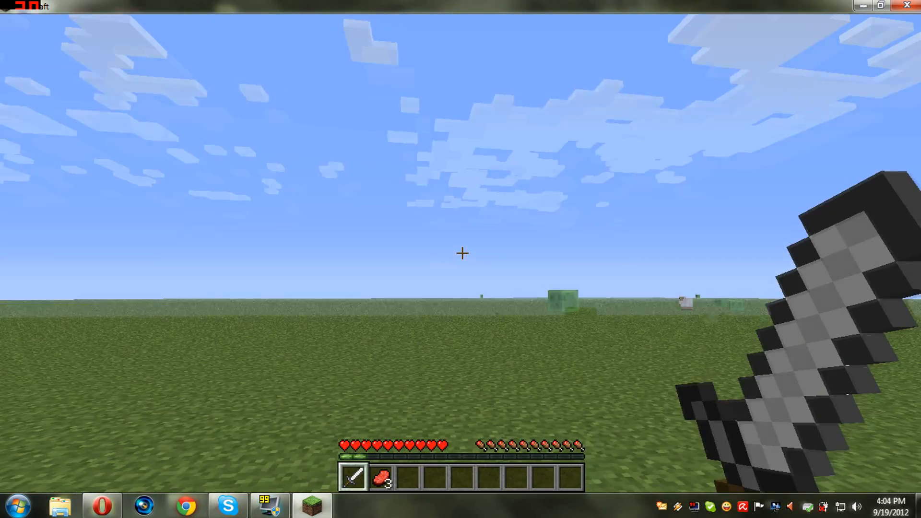
mouse_move(460, 254)
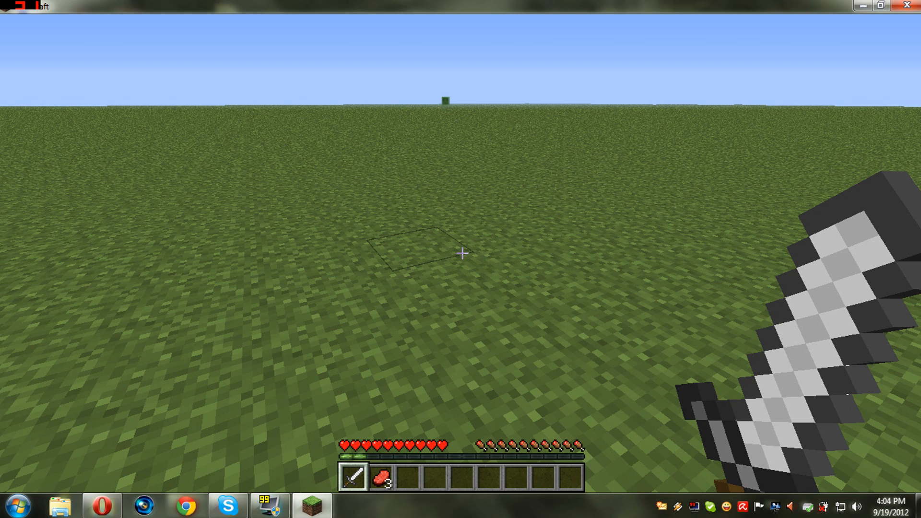
- Visit the game Options screen from the pause menu and return to the game
key("Escape")
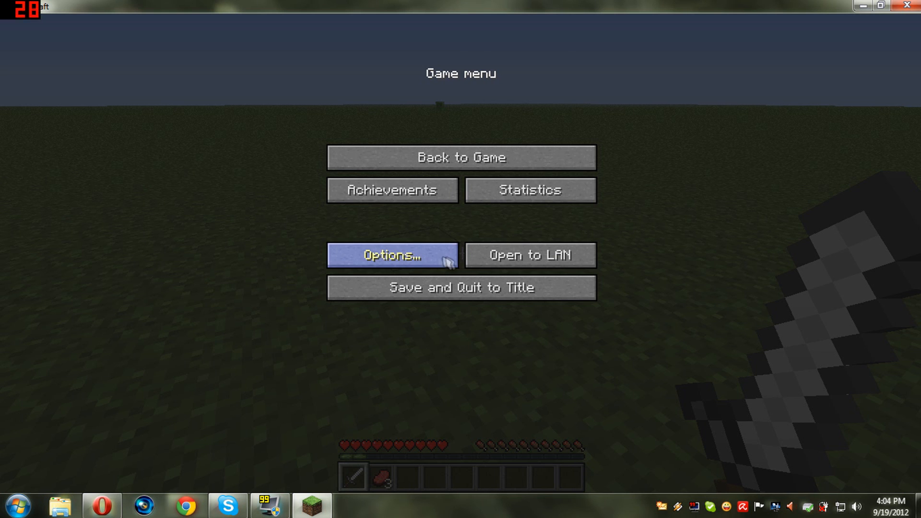
left_click(392, 255)
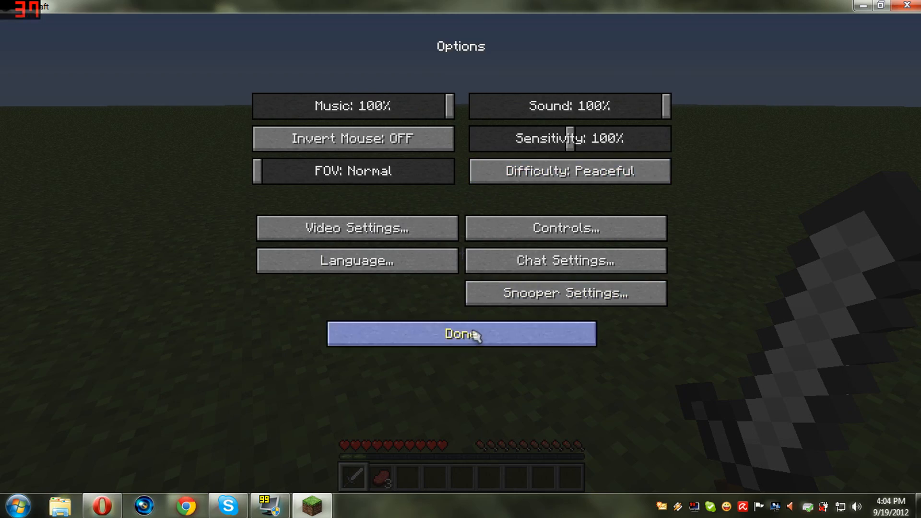
left_click(460, 334)
type("enchant")
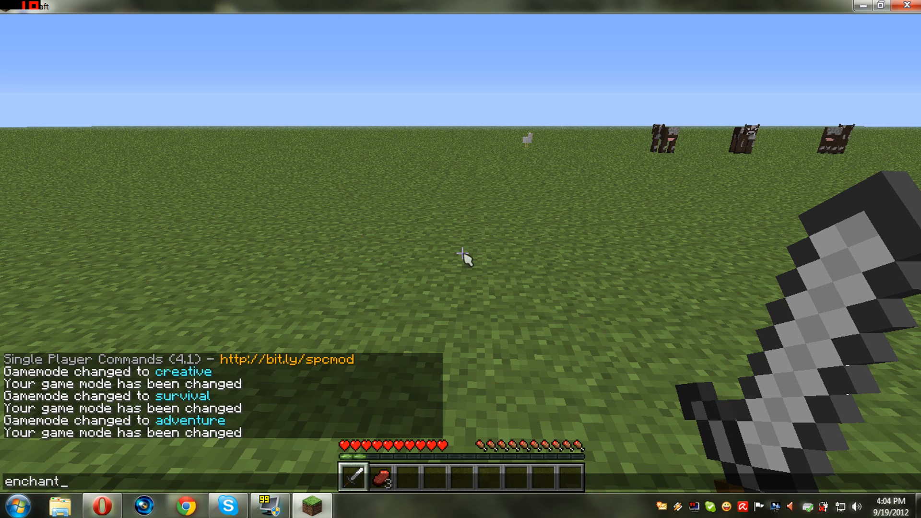
- Run 'enchant add Unbreaking 9999999' on the iron sword, then check it in the inventory
key("Return")
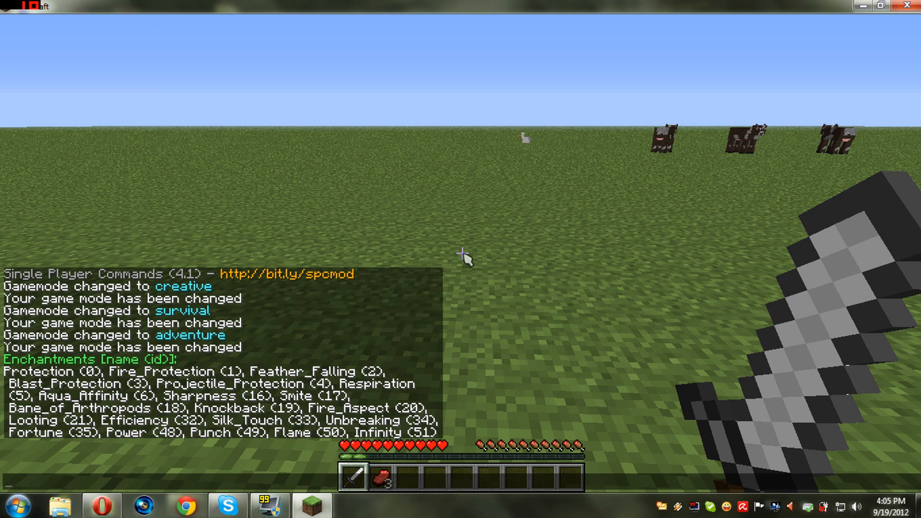
type("e")
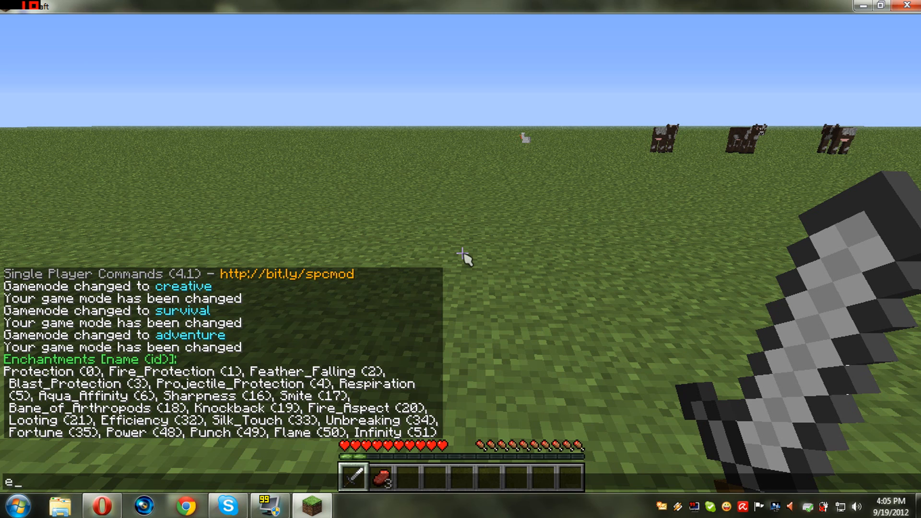
type("nchant")
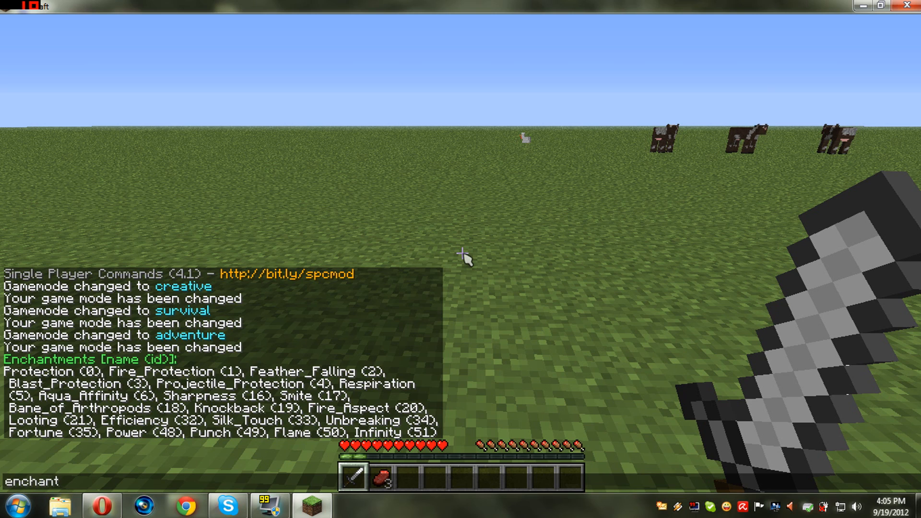
type("ad")
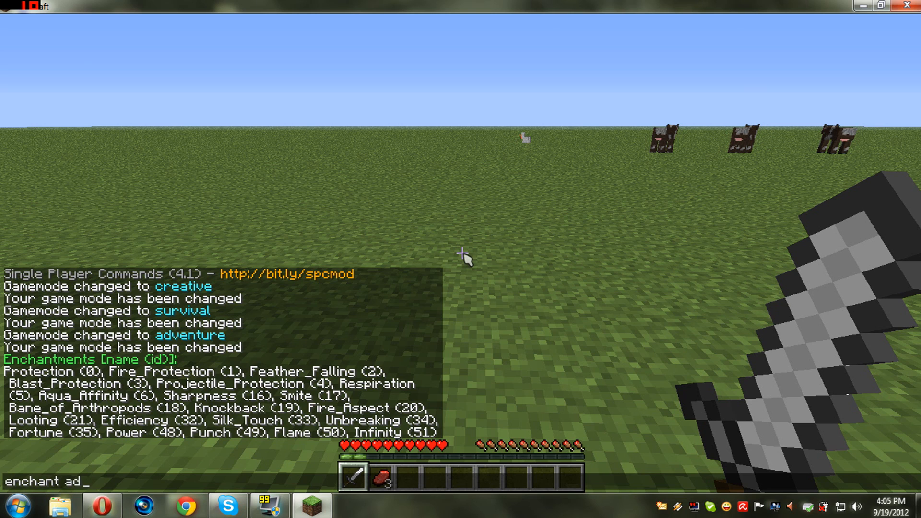
type("d")
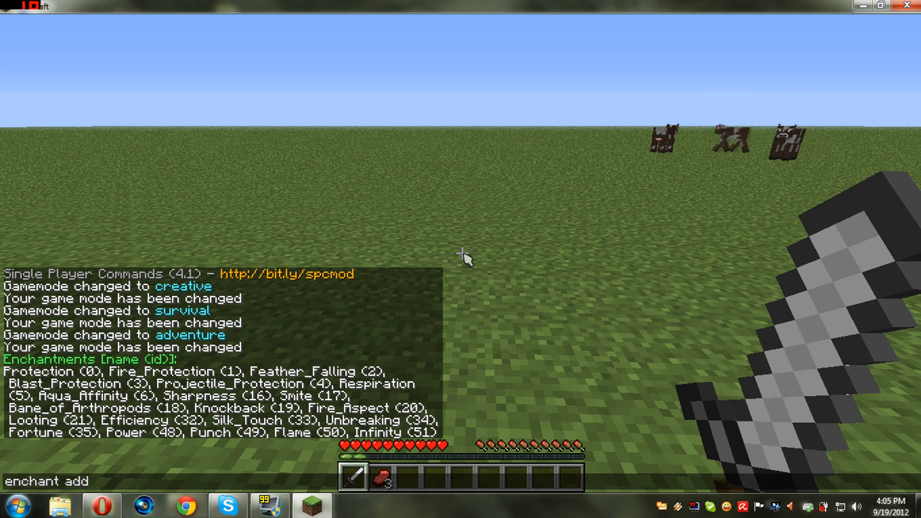
type("U")
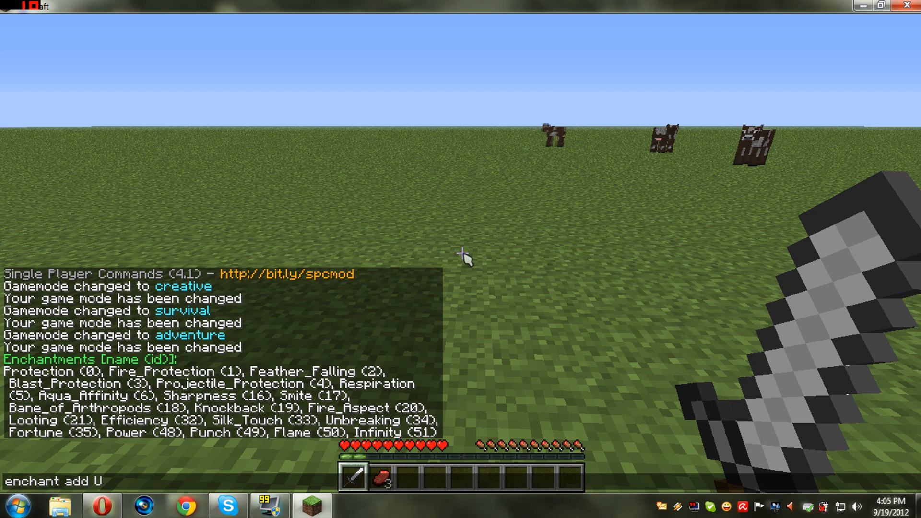
type("nbr")
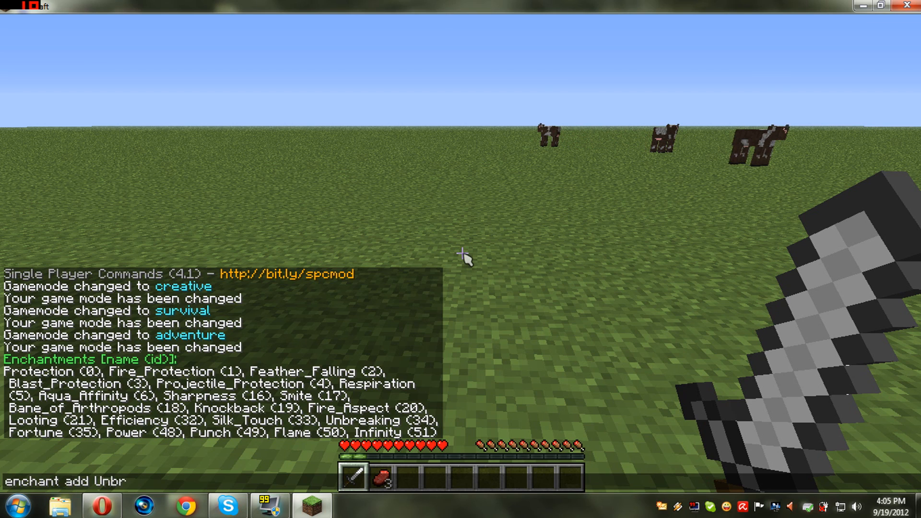
type("eaking")
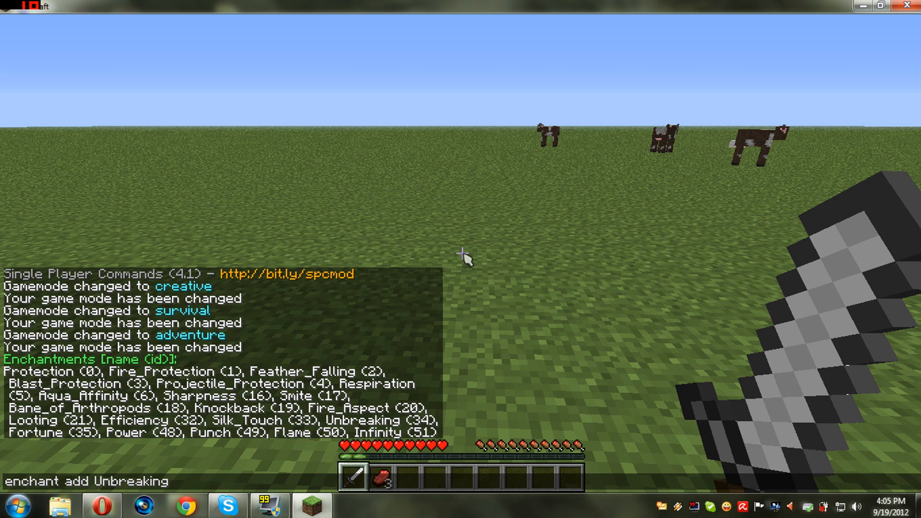
type("9999")
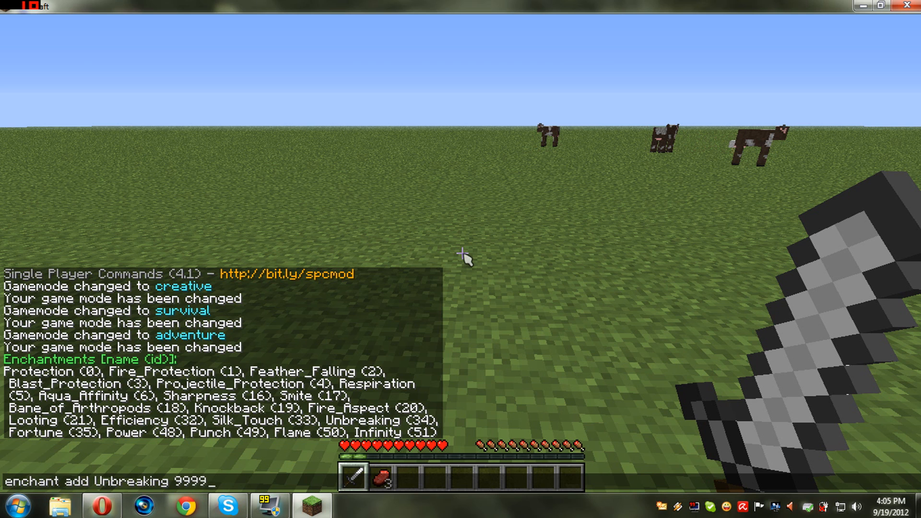
key("Return")
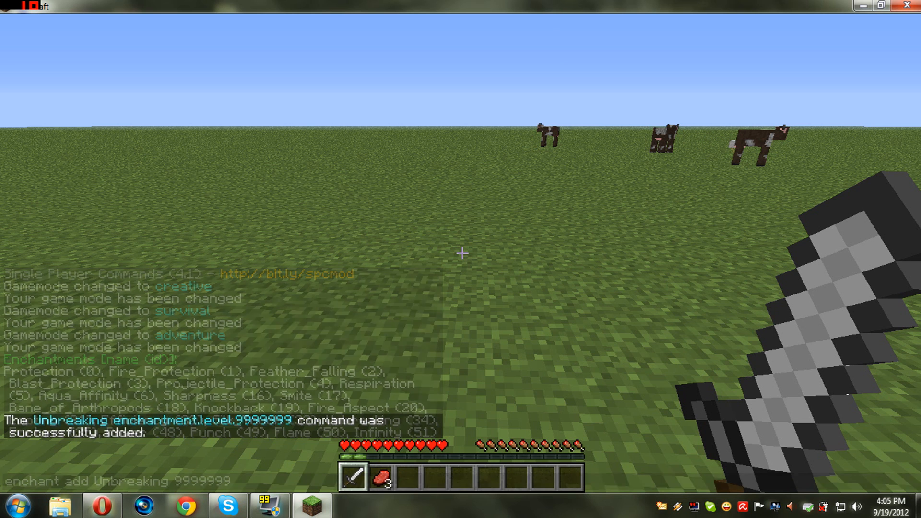
key("e")
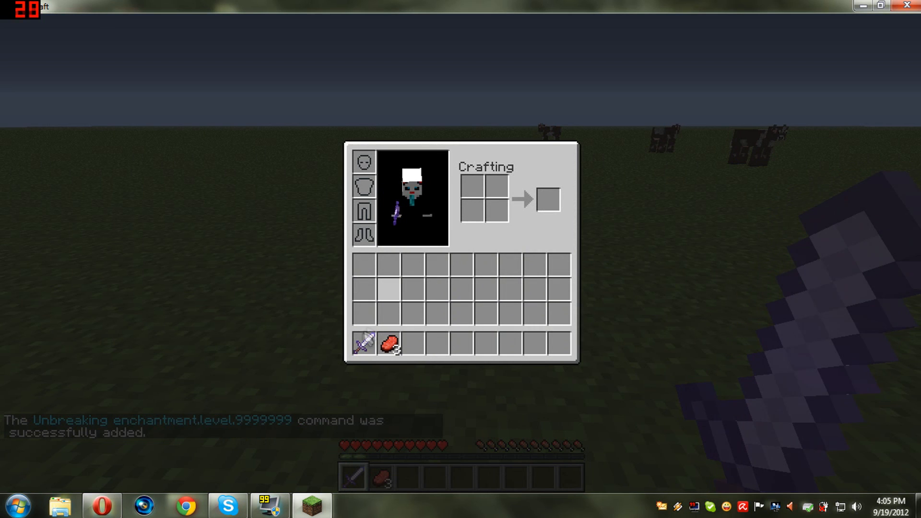
mouse_move(363, 345)
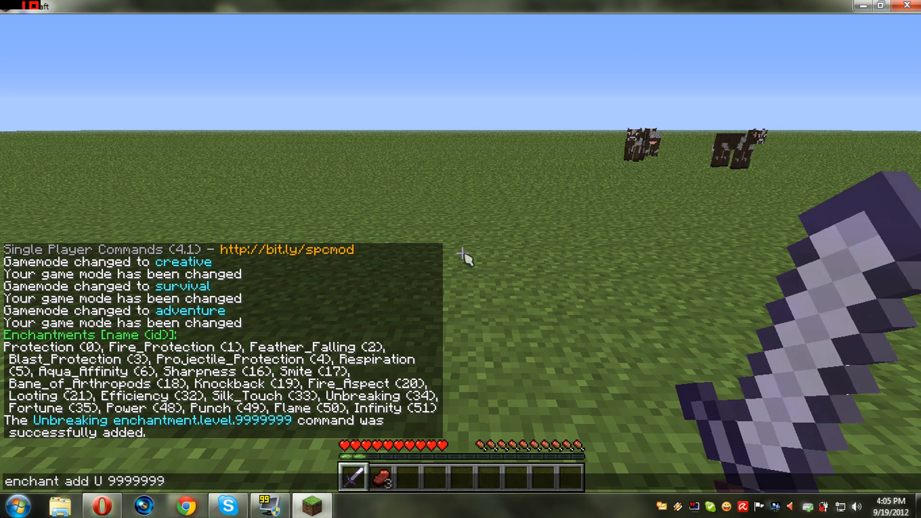
- Enter the Power enchant command using id 48, passing through the options screen midway
type("po")
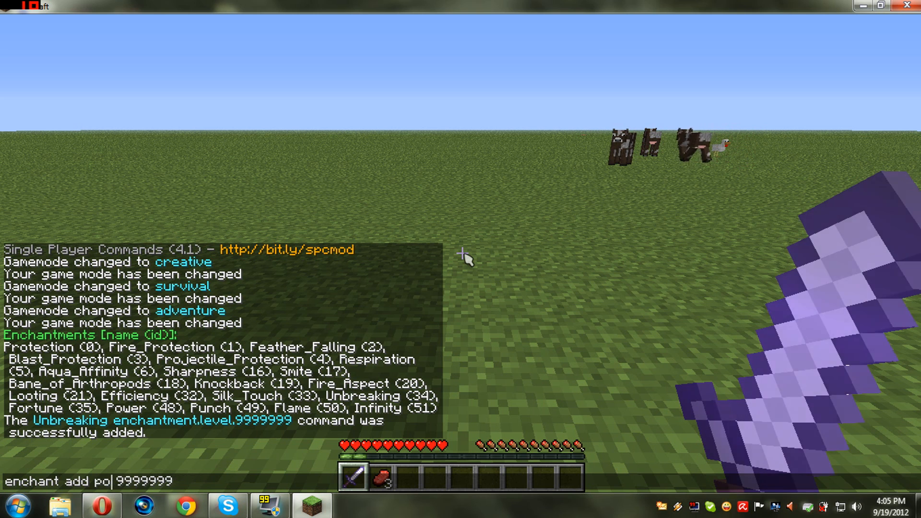
type("48")
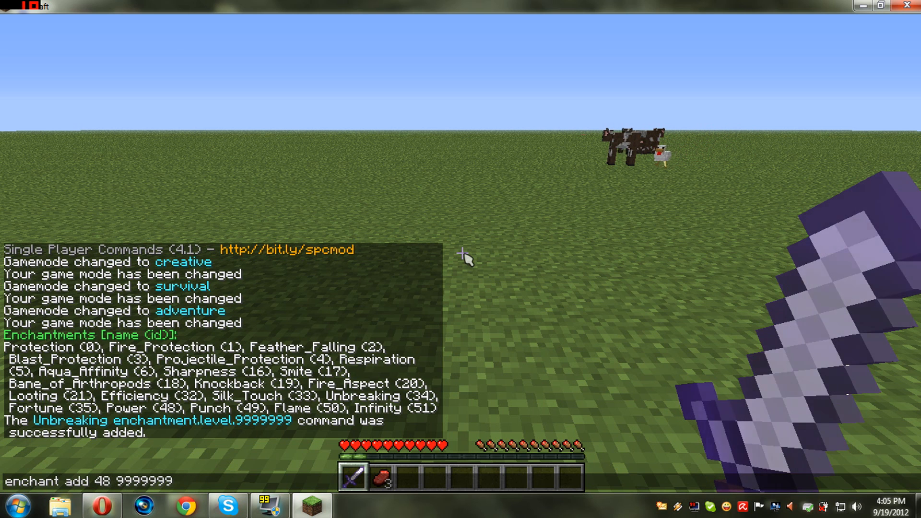
key("Escape")
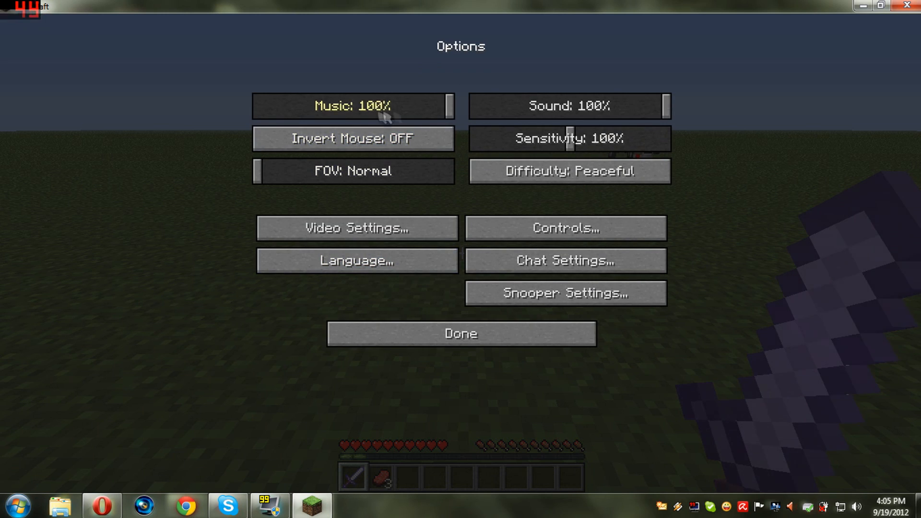
left_click(461, 334)
type("enchant add  999999")
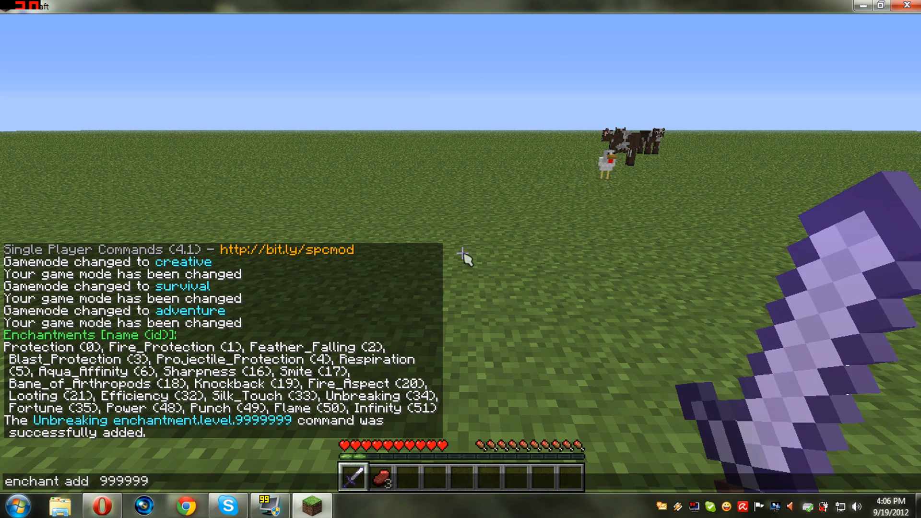
type("48")
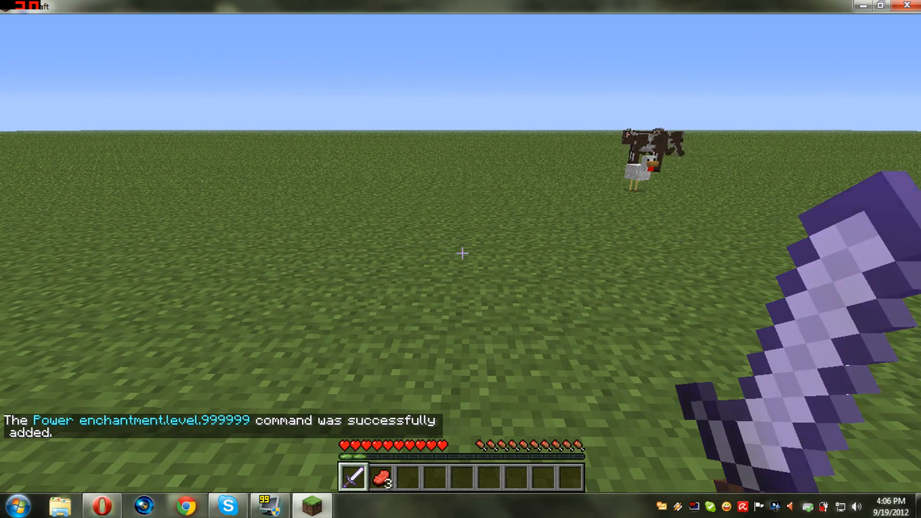
- Check the sword's tooltip shows Unbreaking 127 and Power 63, then close the inventory
key("e")
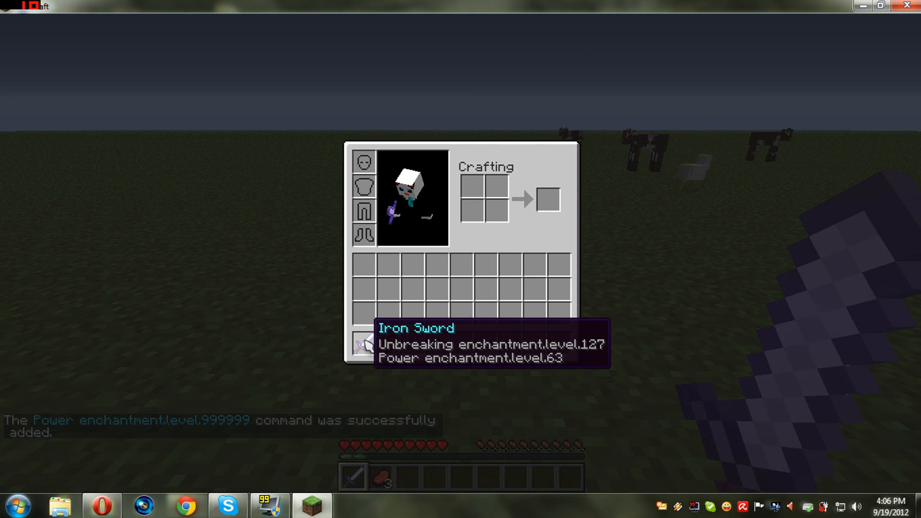
key("Escape")
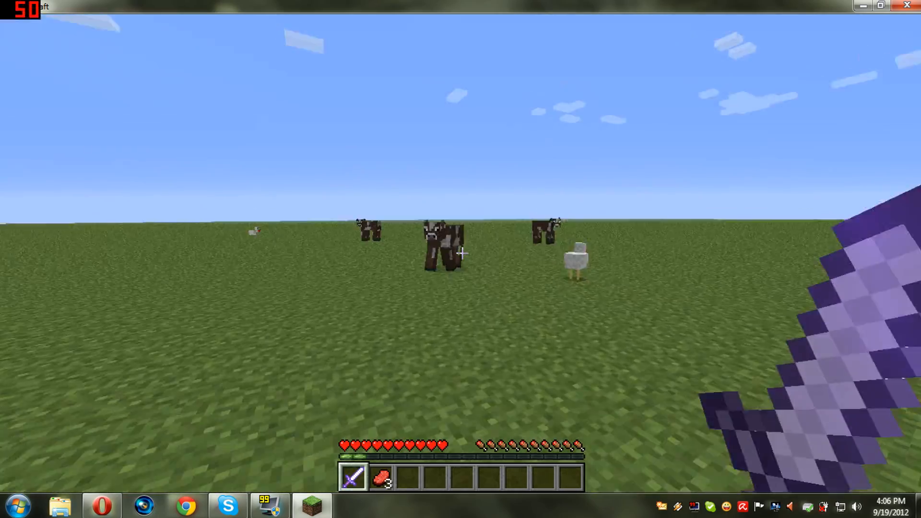
- Kill the cow ahead with the enchanted sword for raw beef and leather
left_click(460, 253)
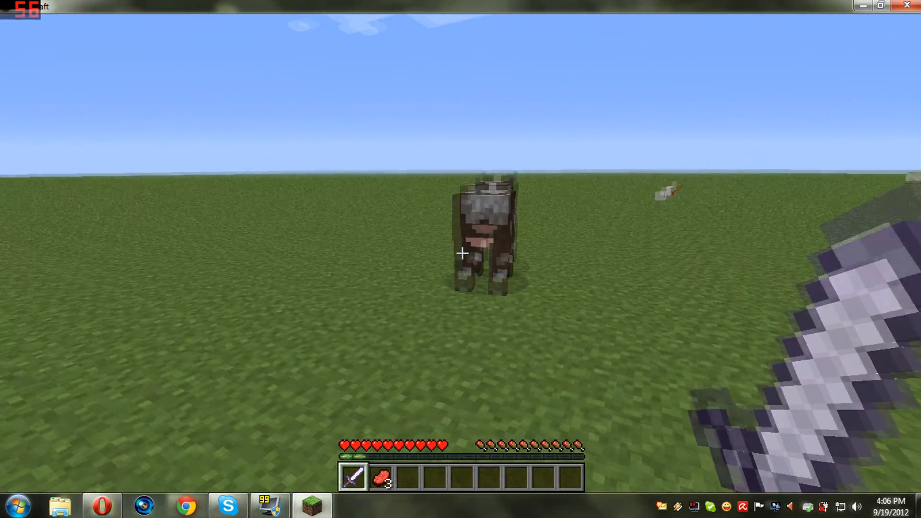
left_click(461, 254)
type("enchant add 48 9999999")
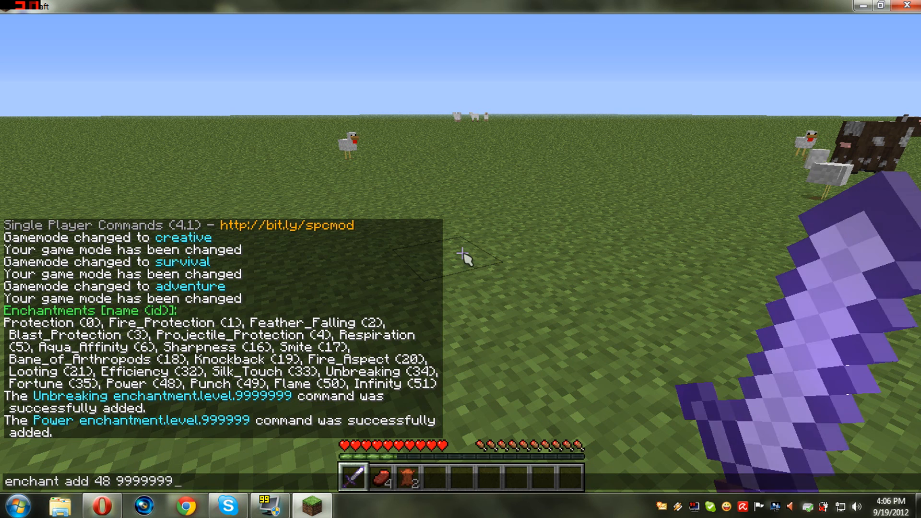
- Run 'enchant add 48 9999999' for Power and 'enchant add 21 9999999' for Looting on the sword
key("Return")
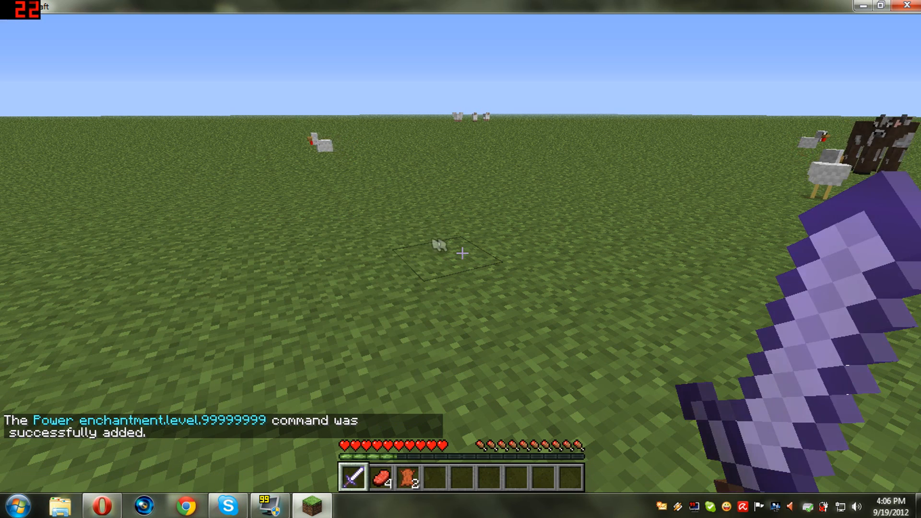
key("e")
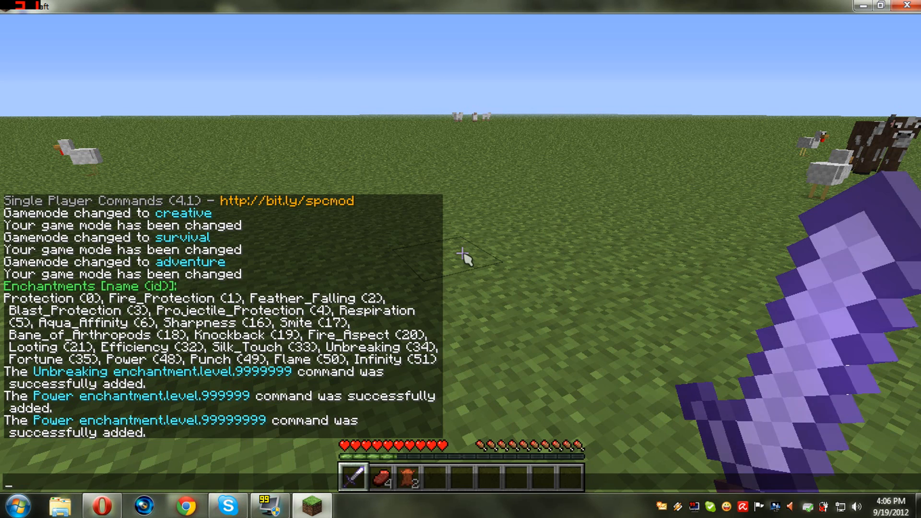
type("enchant add 48 9999999")
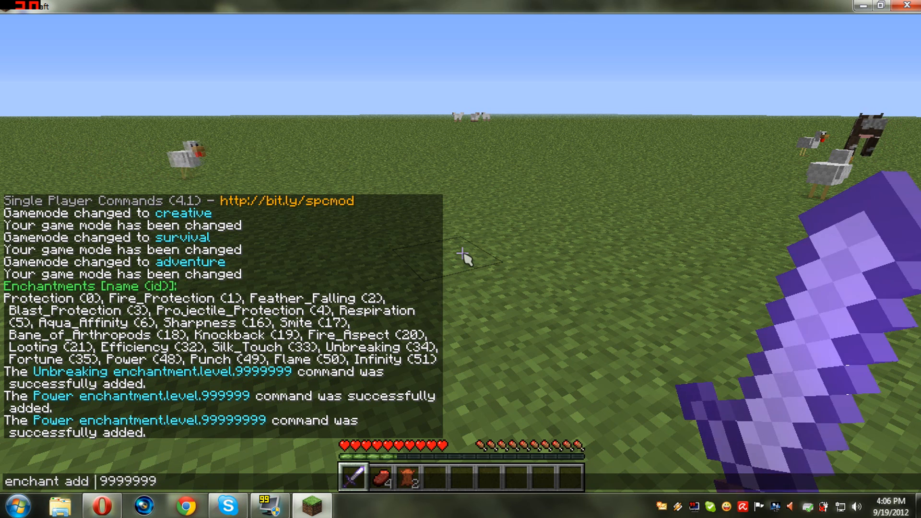
type("21")
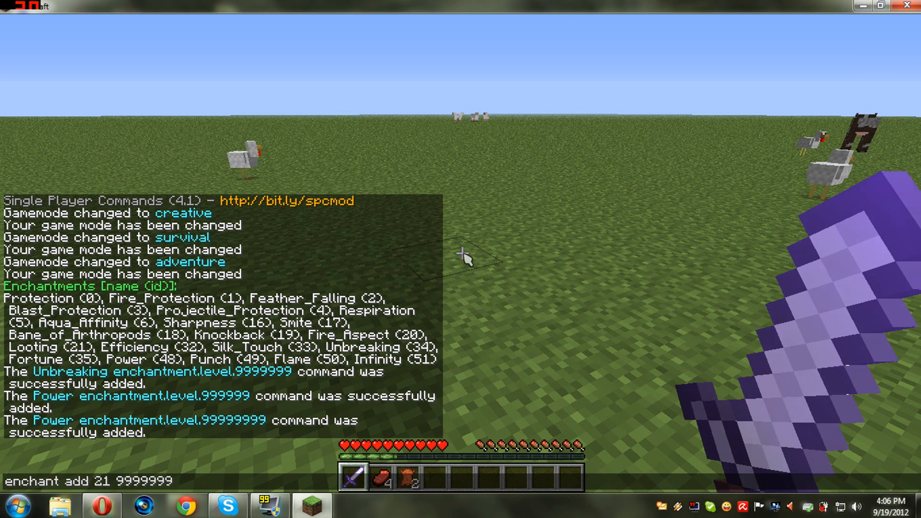
key("e")
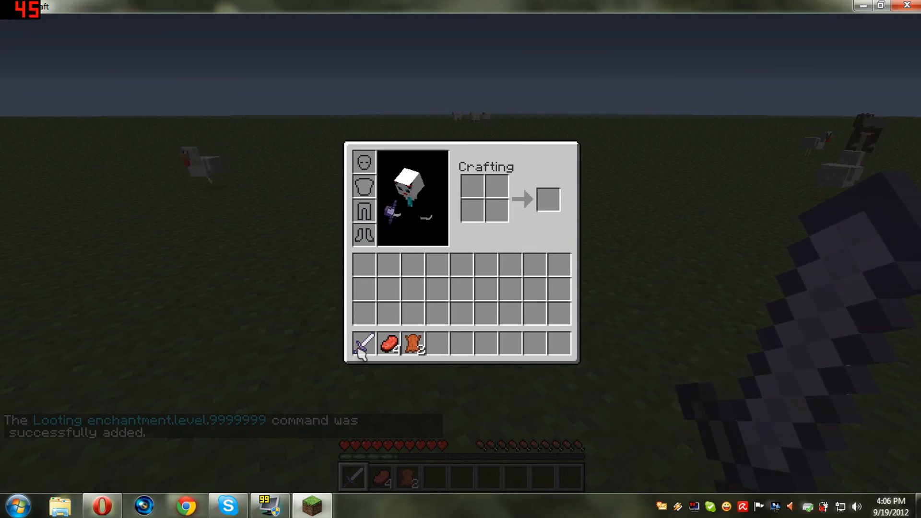
key("Escape")
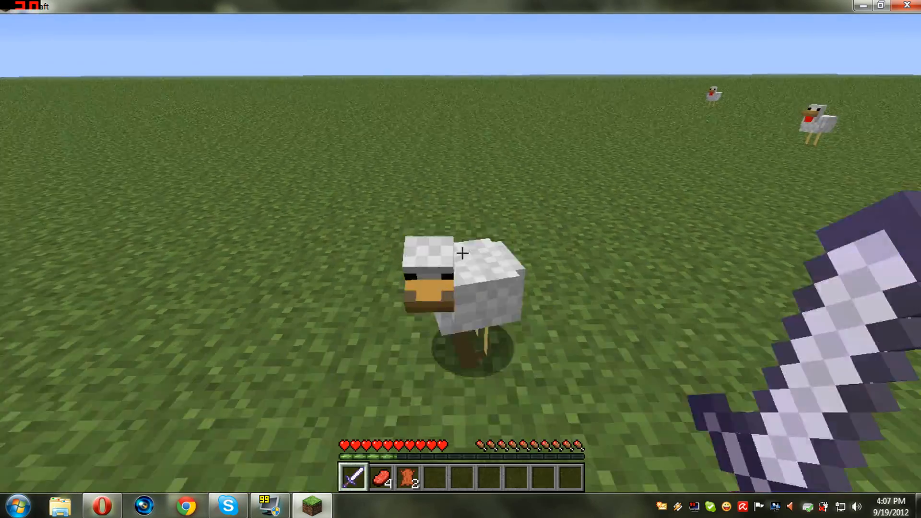
- Kill two chickens and a cow with the Looting sword for big drop stacks, then hide the HUD
left_click(462, 253)
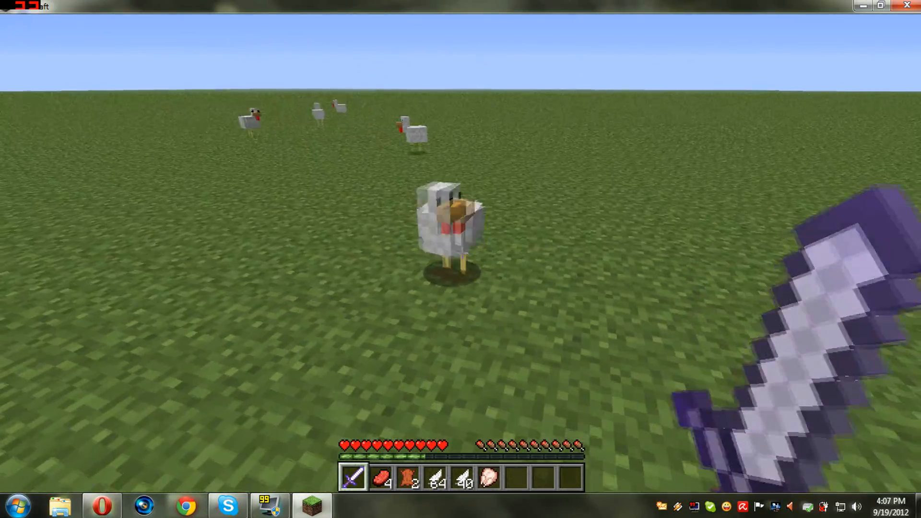
left_click(449, 227)
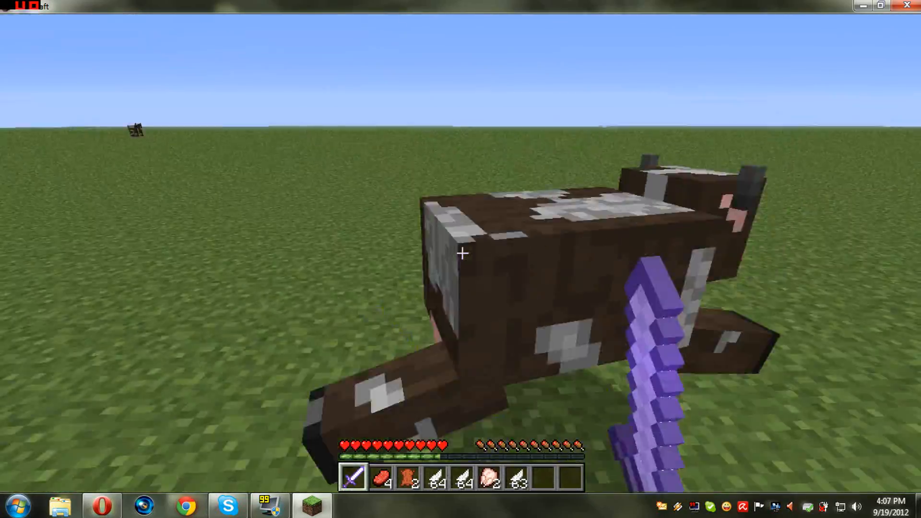
left_click(460, 253)
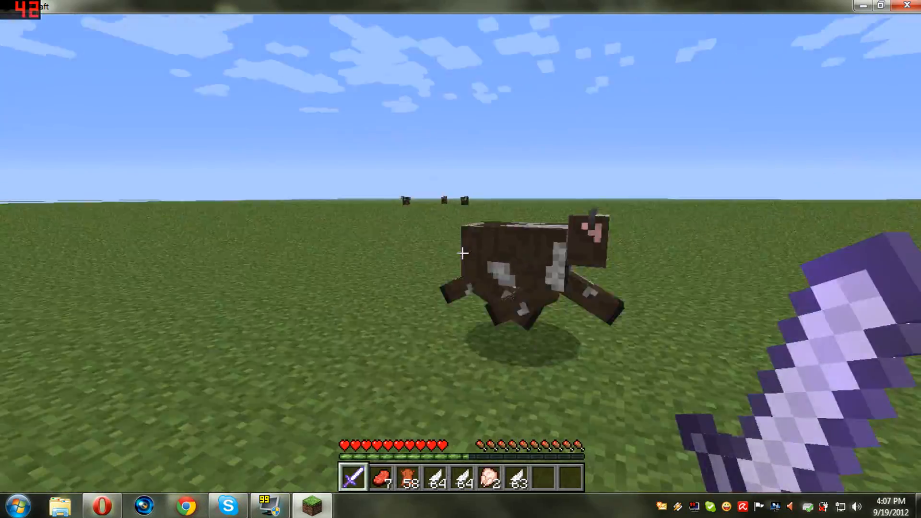
left_click(460, 253)
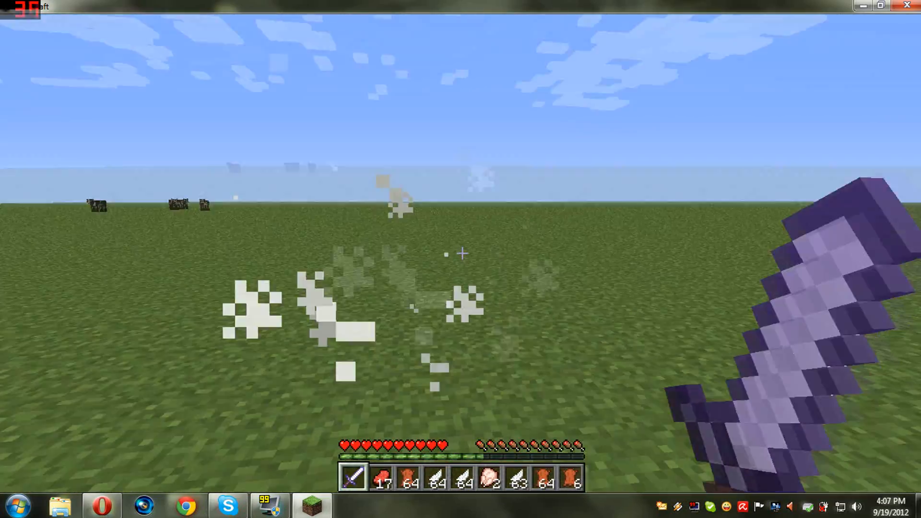
key("F1")
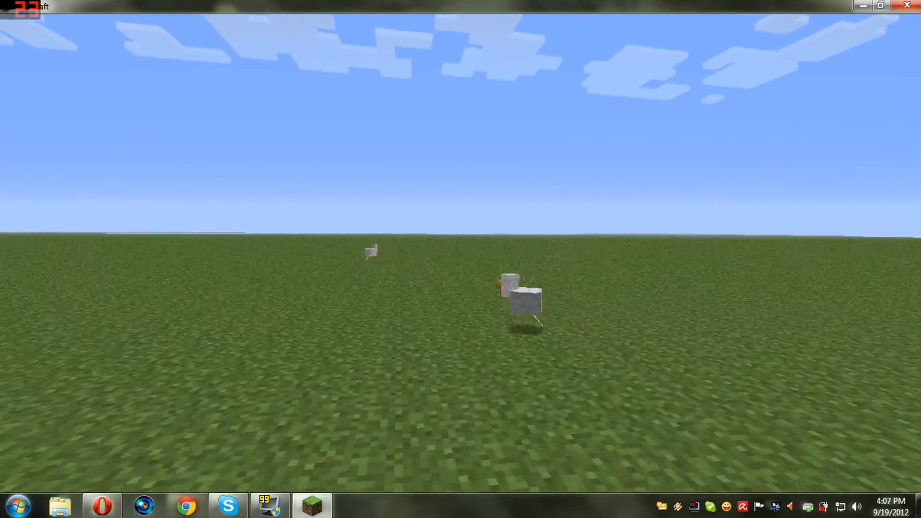